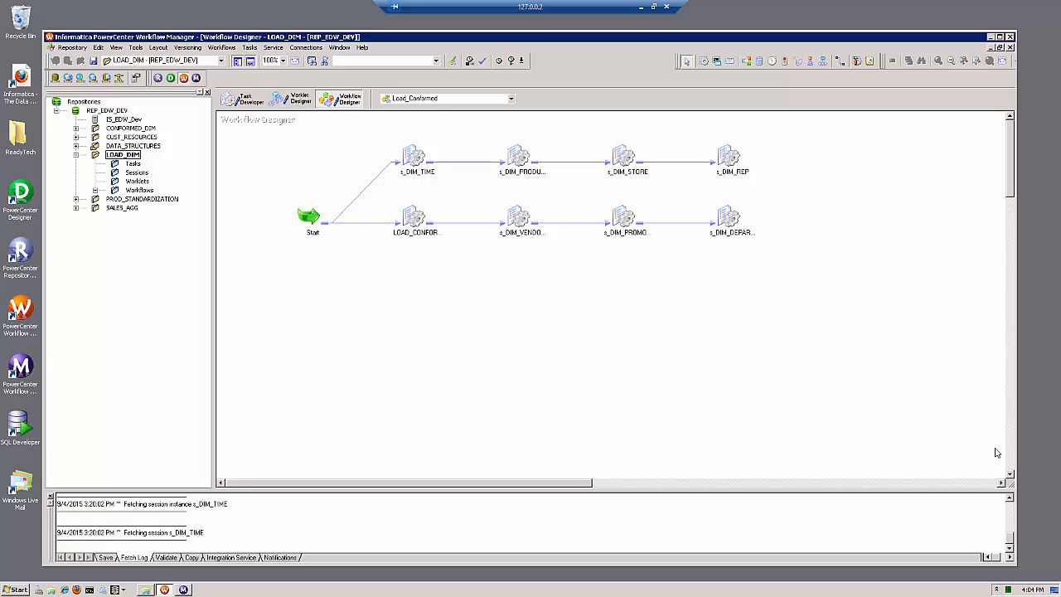
mouse_move(989, 449)
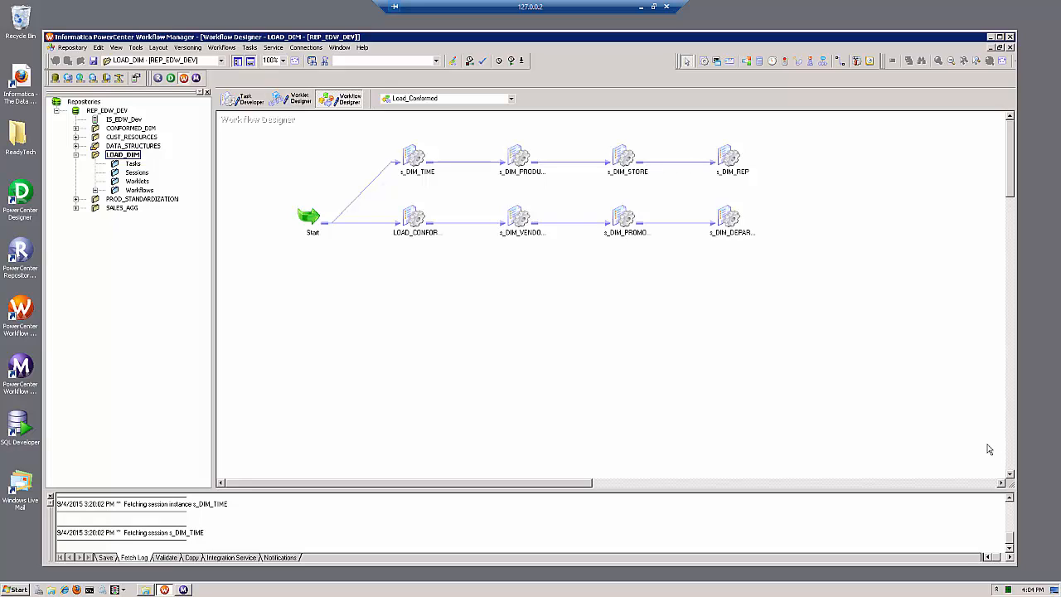
- Check which config s_DIM_VENDOR uses, then bring up the Session Config Browser listing default_session_config
double_click(518, 219)
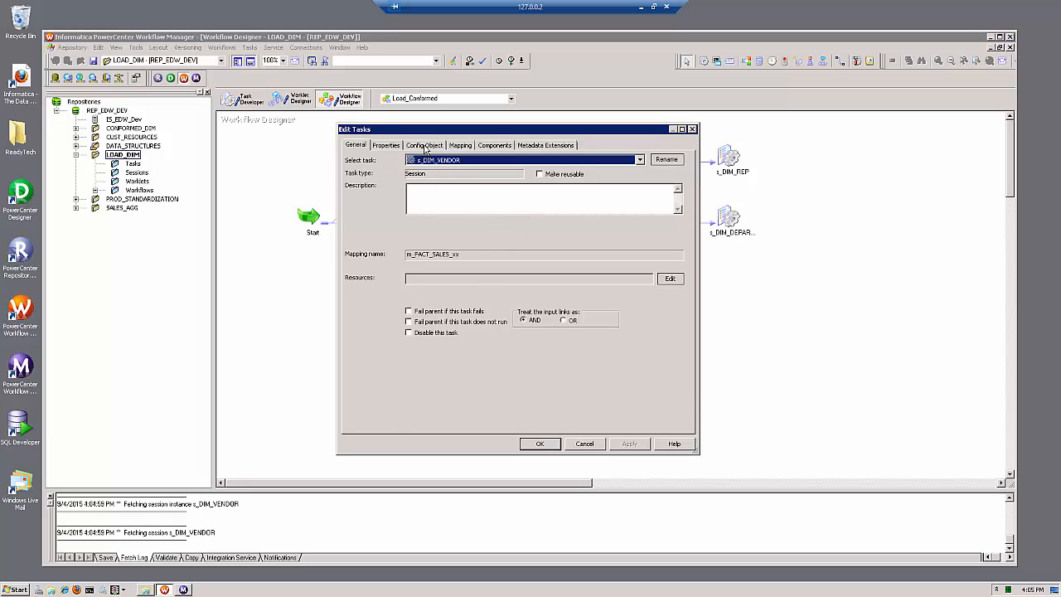
left_click(424, 146)
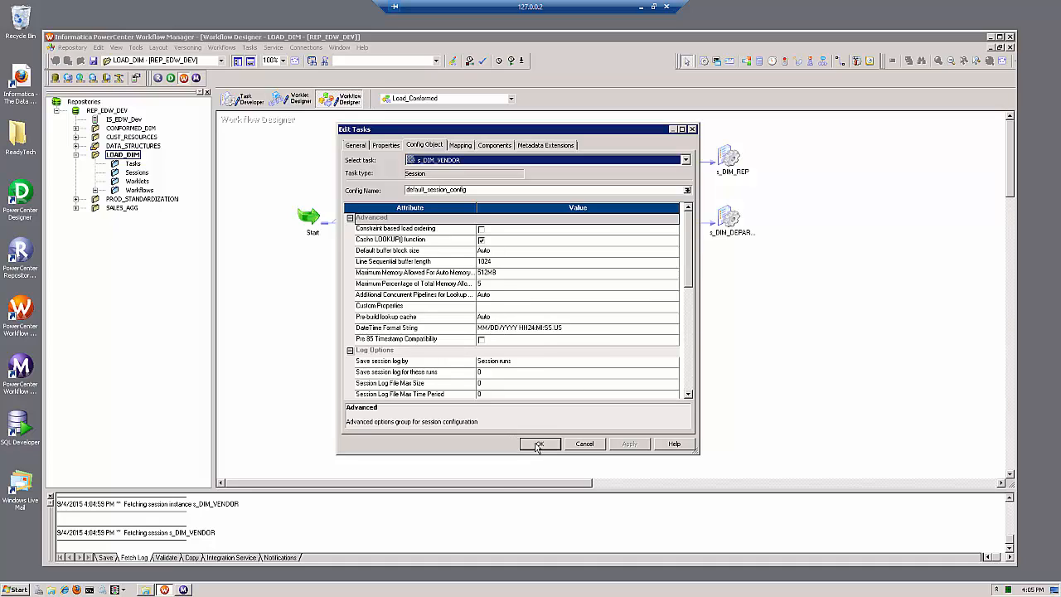
left_click(539, 444)
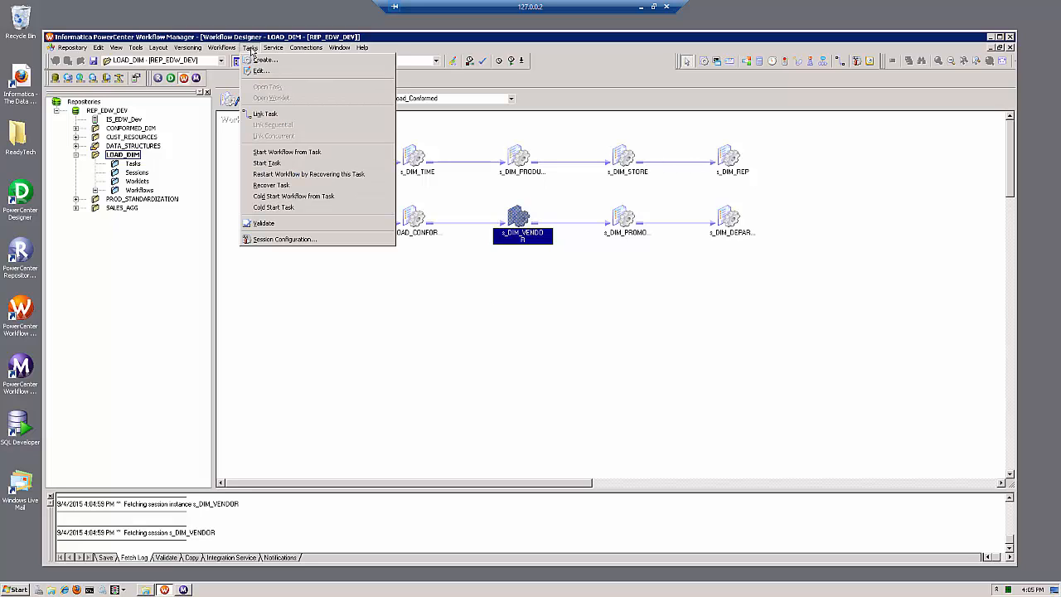
mouse_move(285, 239)
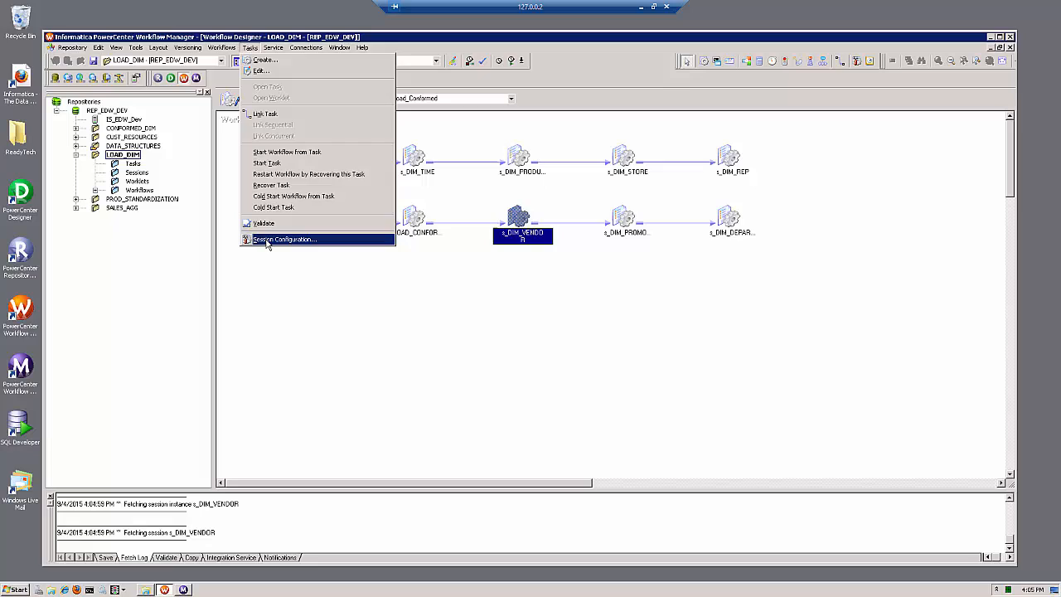
left_click(284, 239)
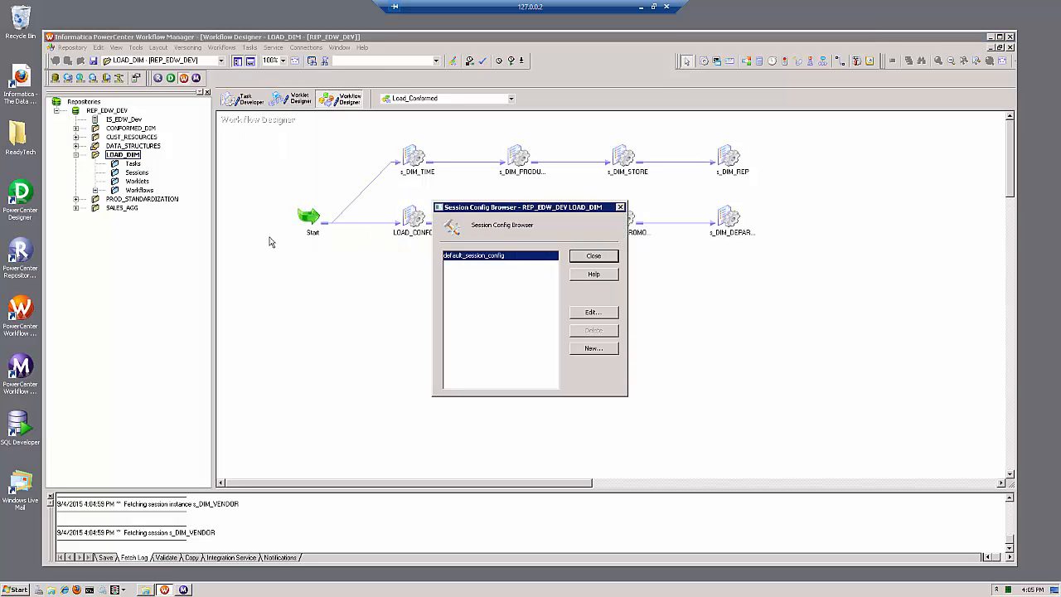
mouse_move(730, 285)
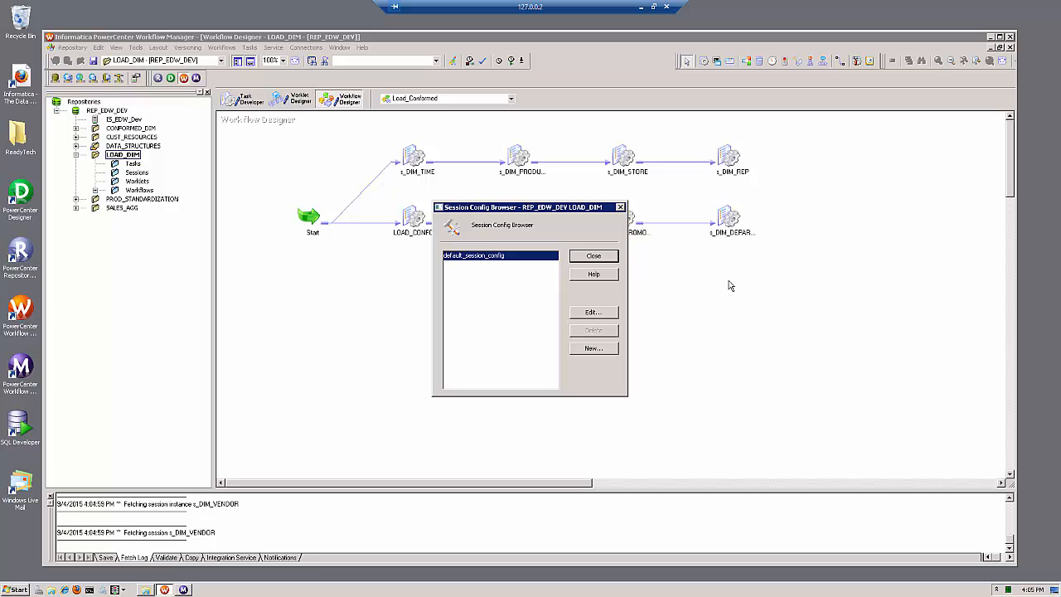
- Edit default_session_config and rename it to DW_Production
left_click(593, 312)
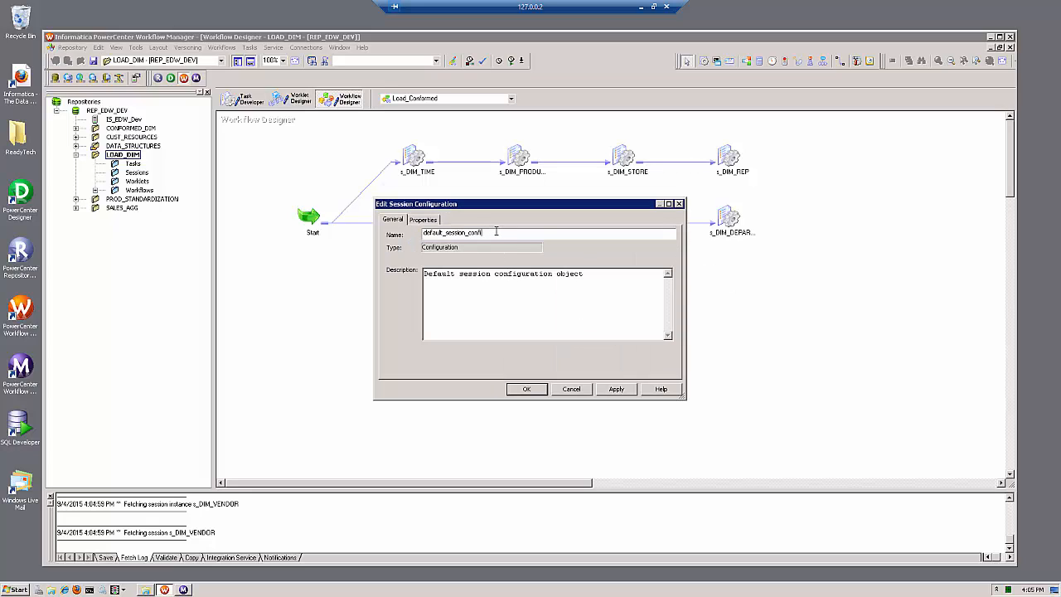
type("DW_")
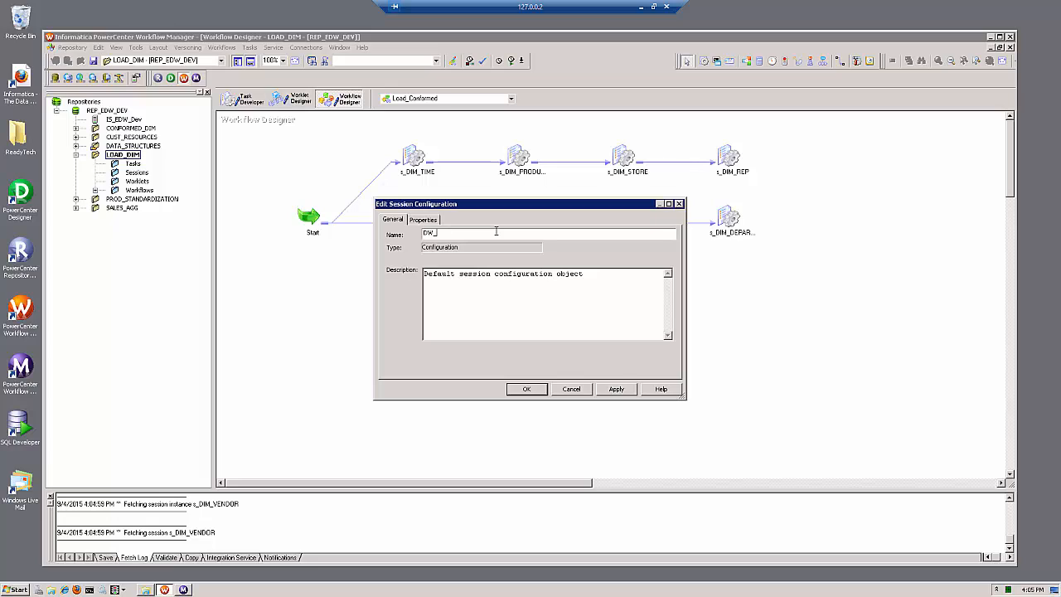
type("Prod")
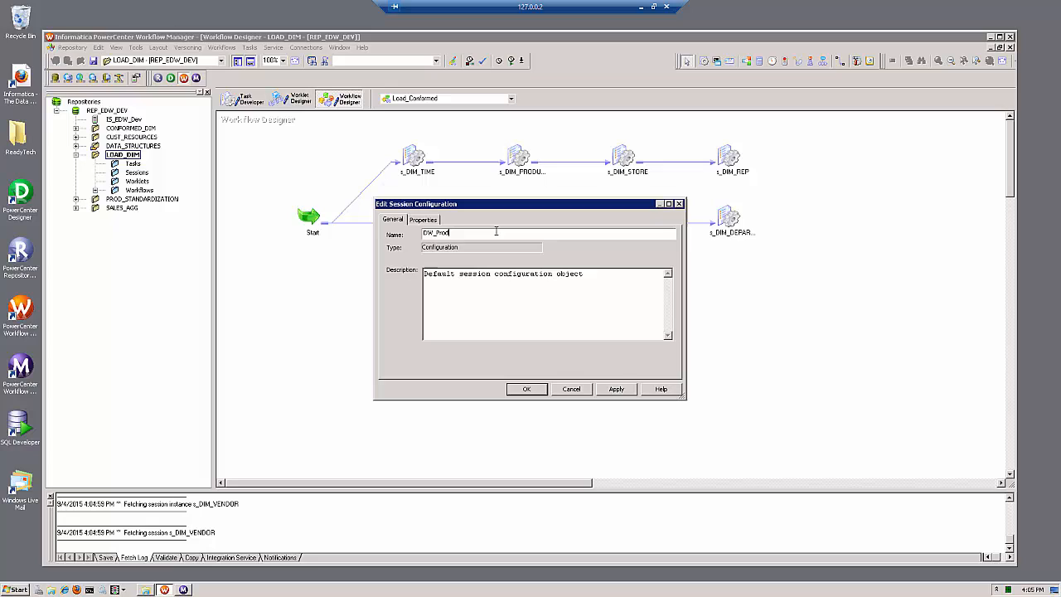
type("uction")
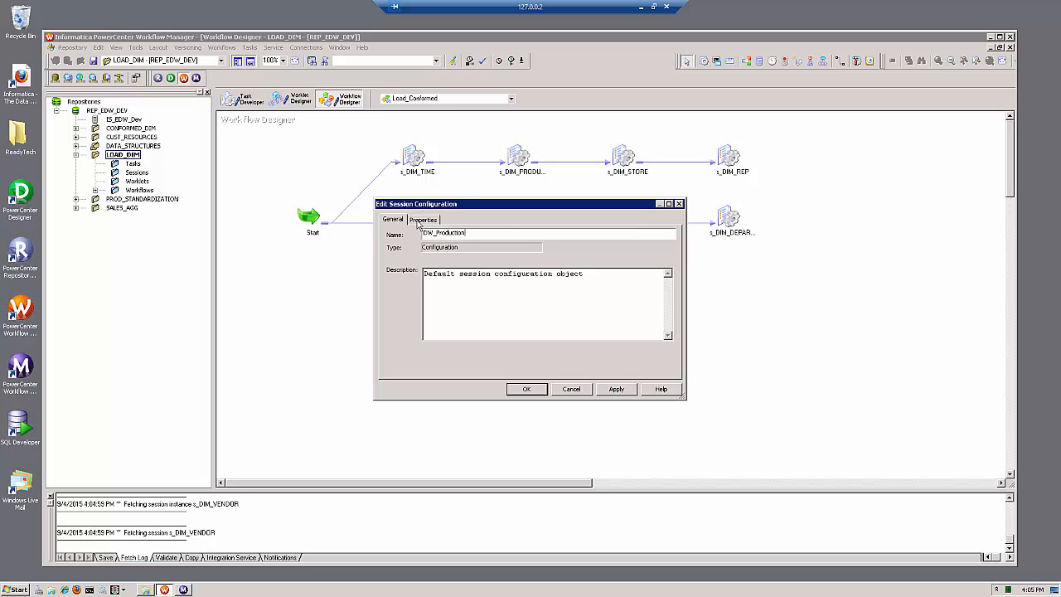
- In DW_Production's properties keep total memory percentage 10 and set Pre-build lookup cache to Always allowed
left_click(423, 220)
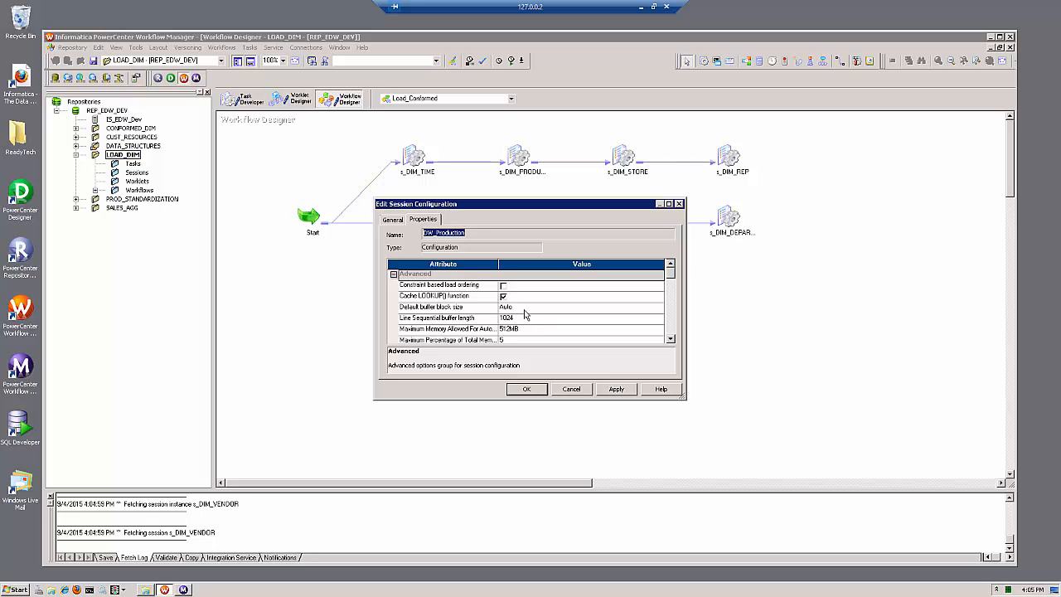
mouse_move(578, 361)
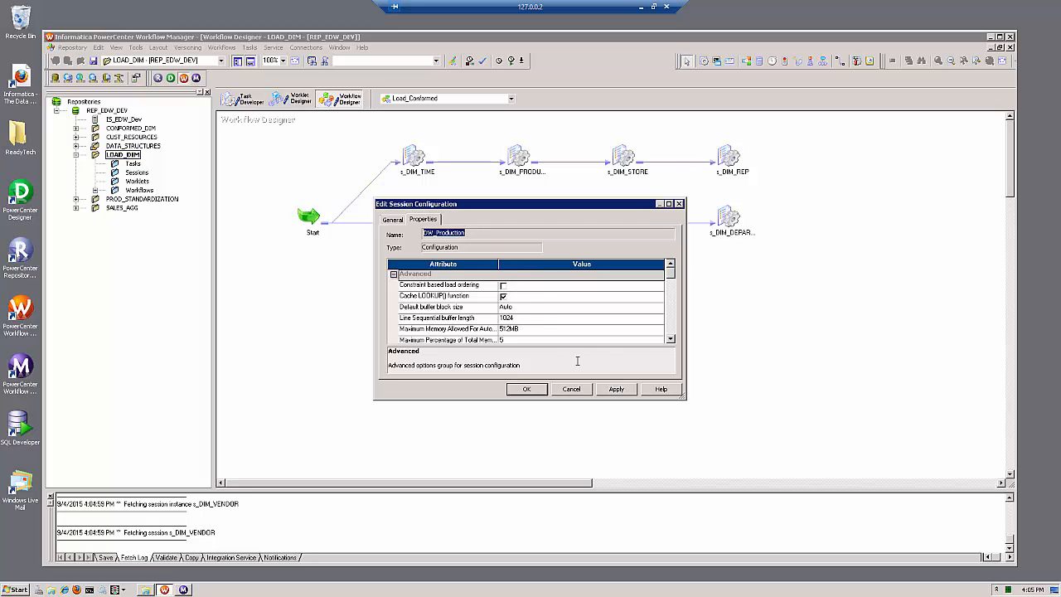
scroll("down", 3)
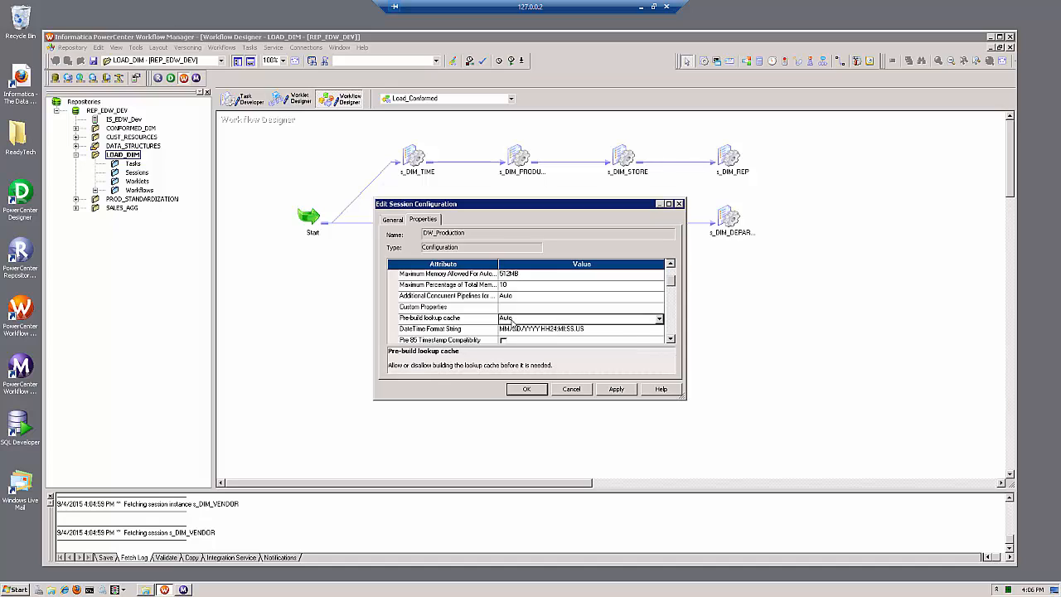
left_click(659, 318)
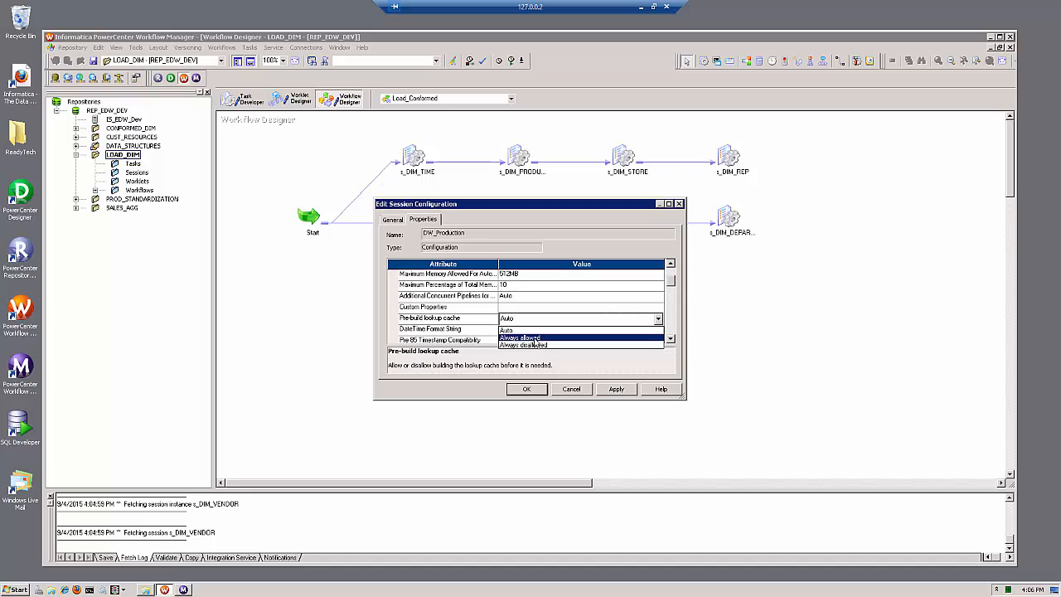
left_click(520, 337)
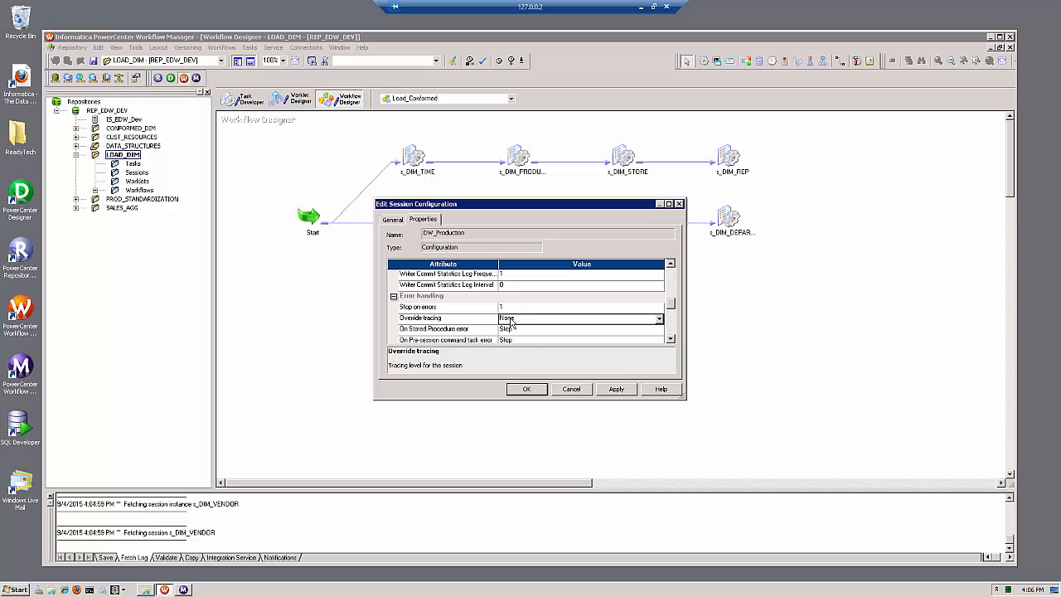
- Set Override tracing and CPU-based dynamic partitioning with Session on Grid enabled, and save DW_Production
left_click(658, 318)
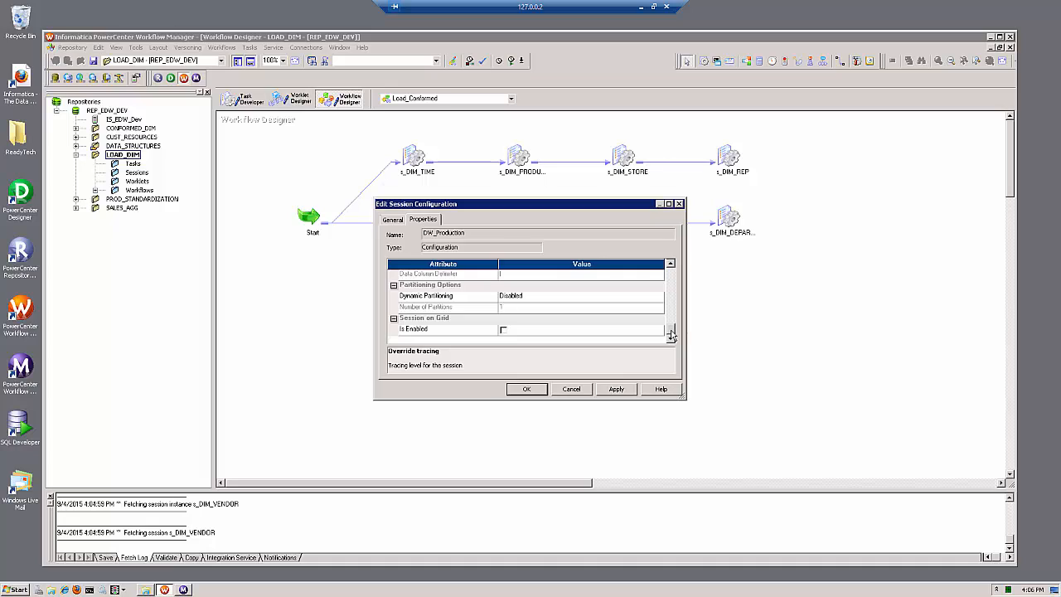
left_click(658, 296)
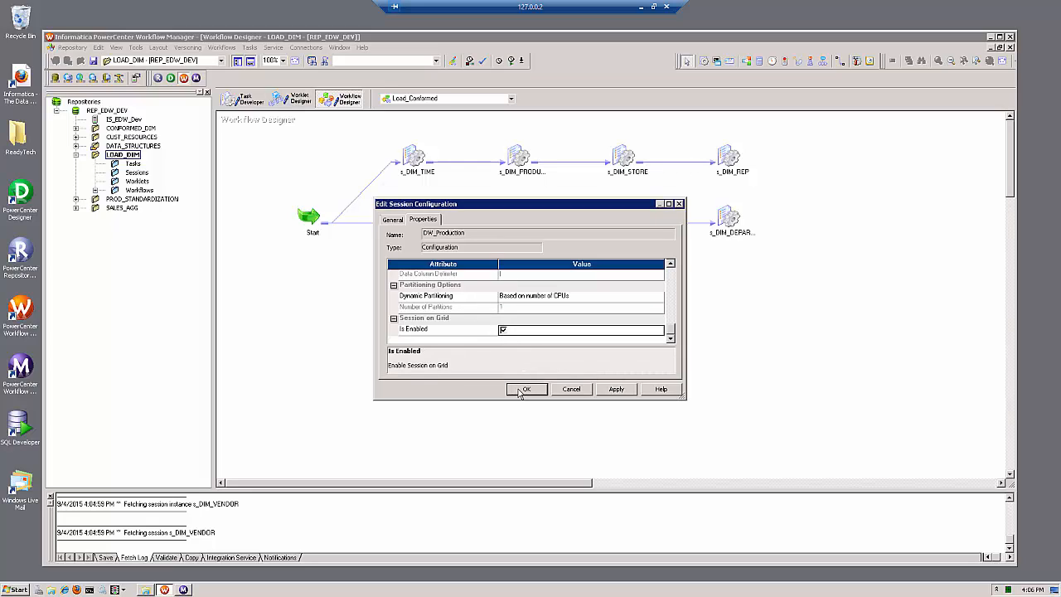
left_click(527, 390)
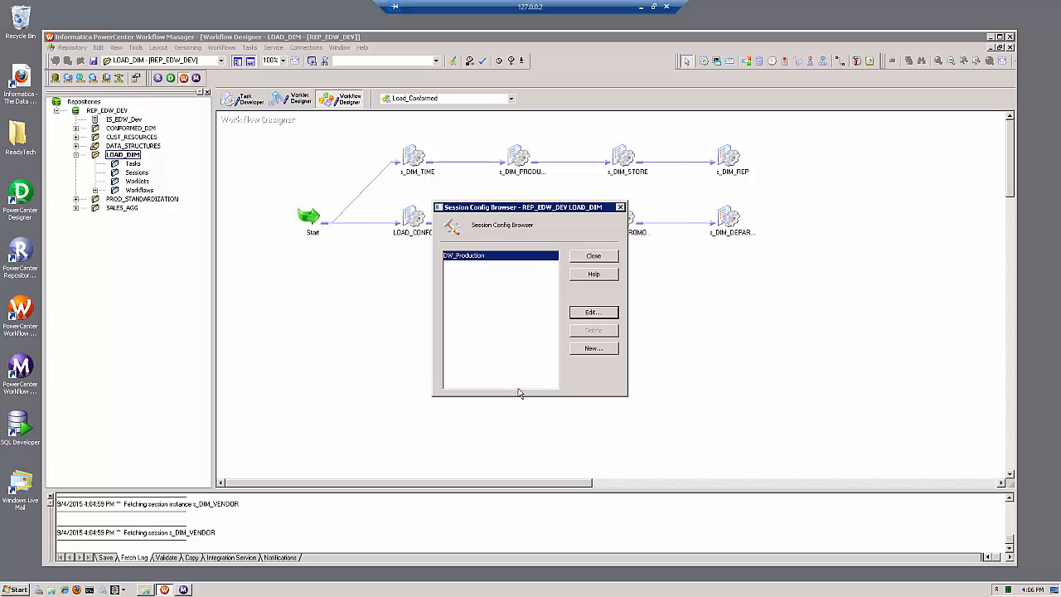
mouse_move(589, 260)
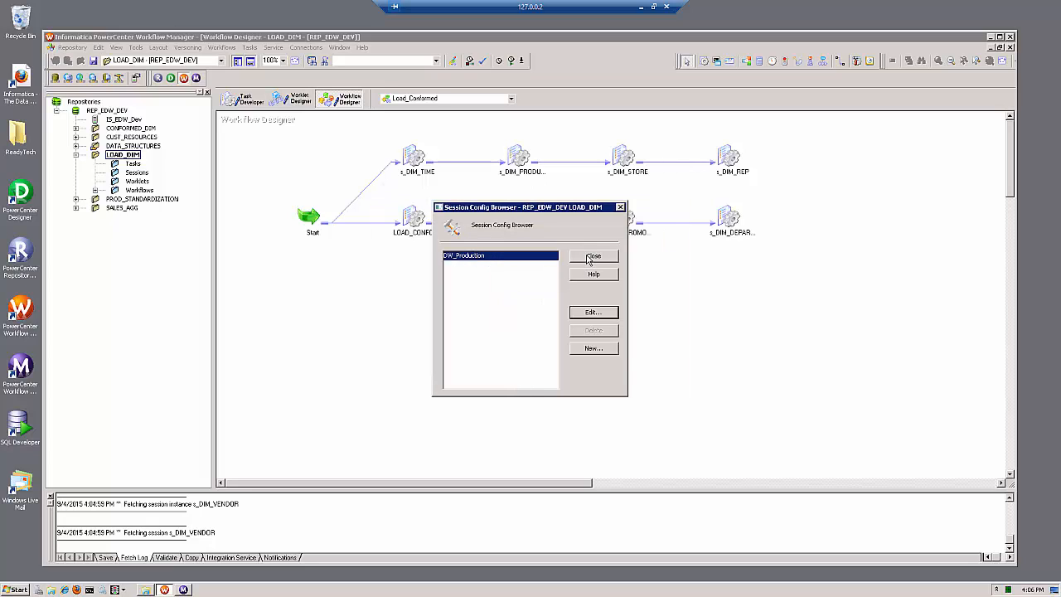
- Review s_DIM_PRODUCT's Config Object attributes under DW_Production down to Session on Grid enabled
left_click(594, 255)
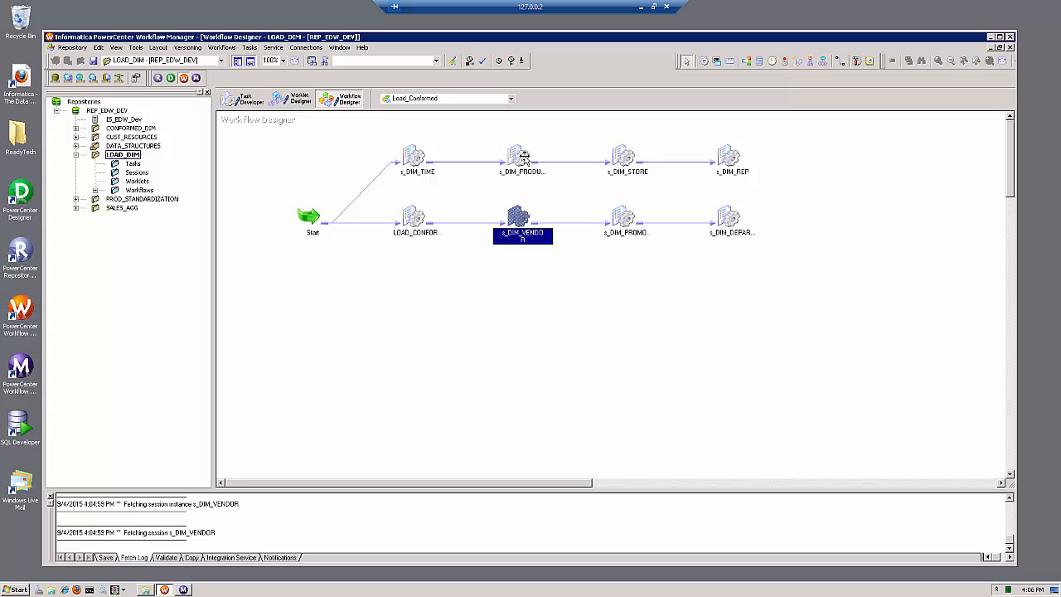
double_click(522, 220)
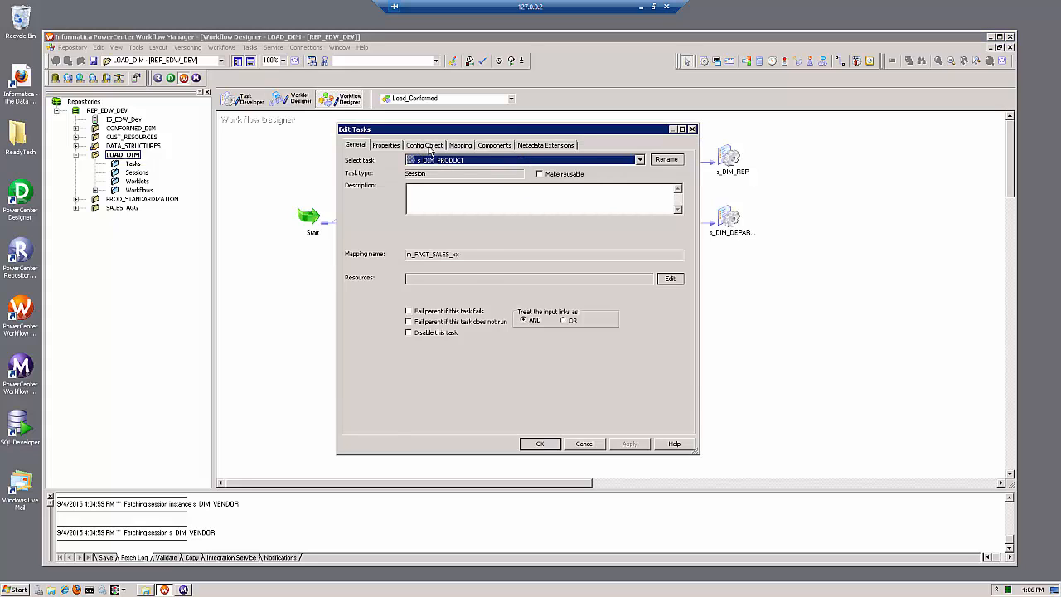
left_click(423, 145)
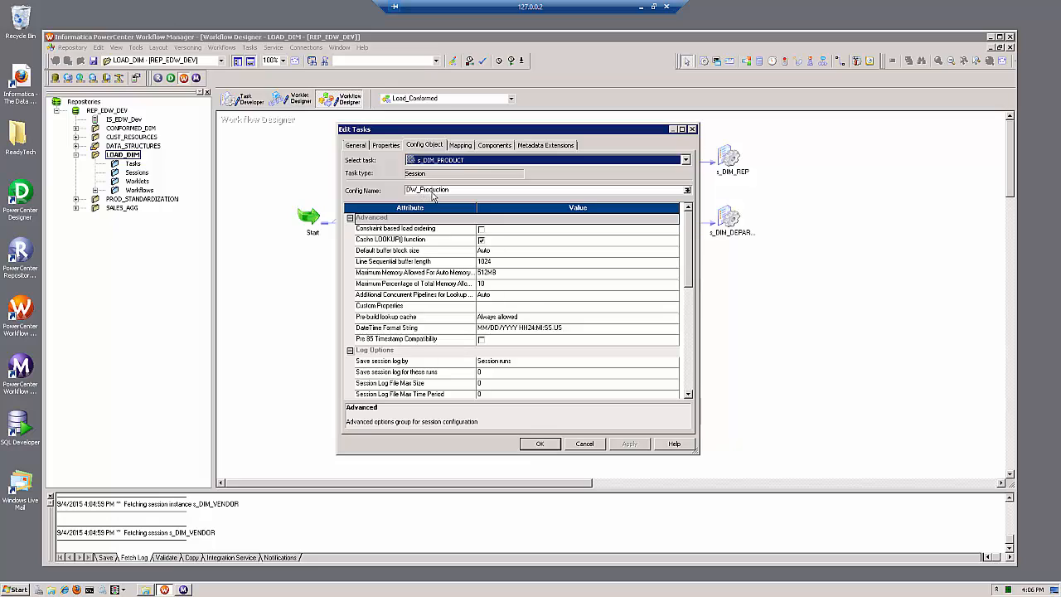
mouse_move(464, 241)
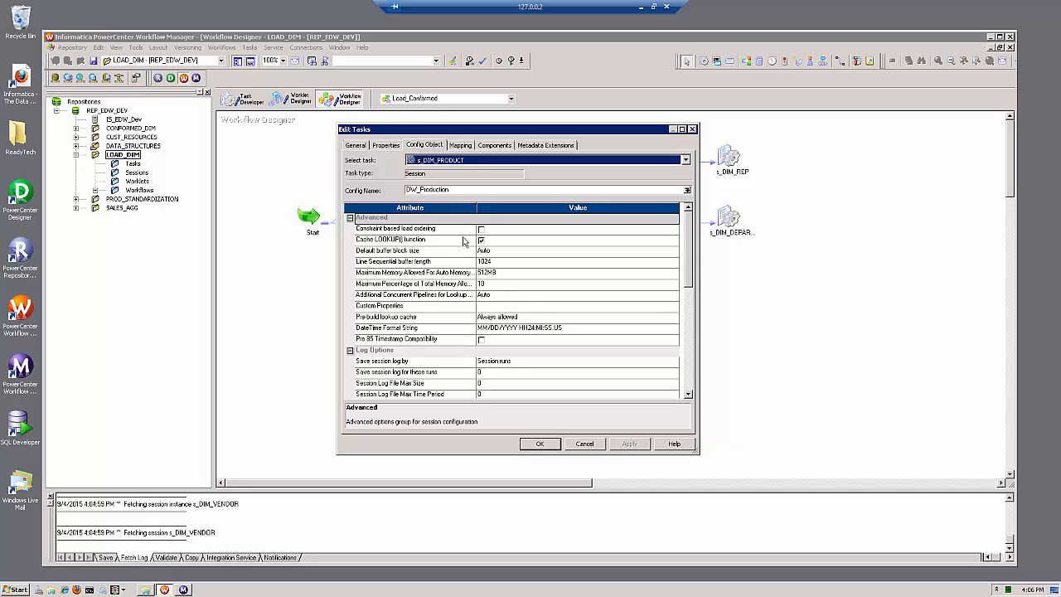
mouse_move(487, 295)
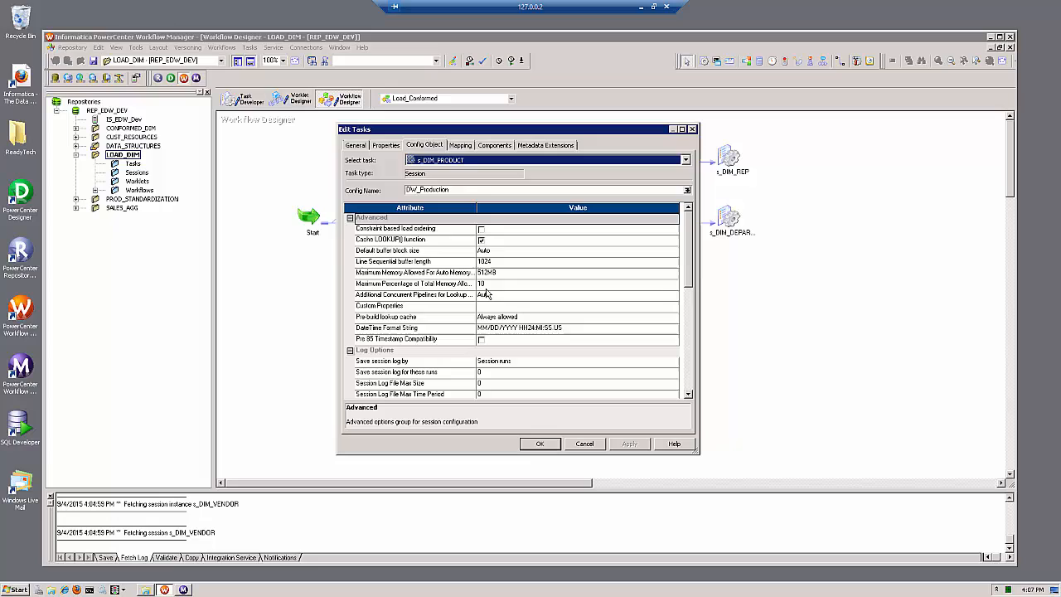
mouse_move(485, 295)
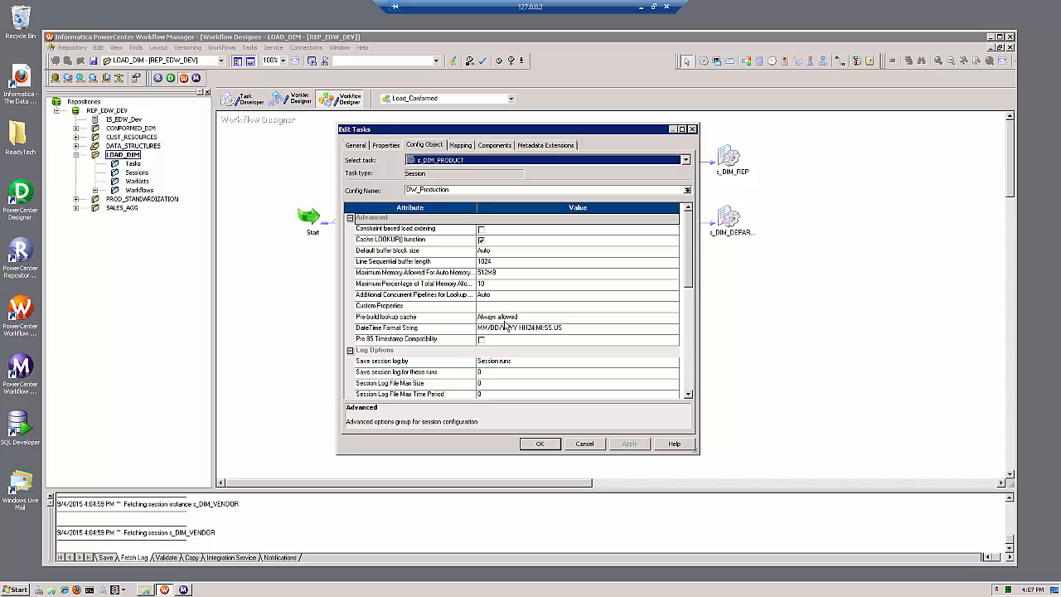
scroll("down", 3)
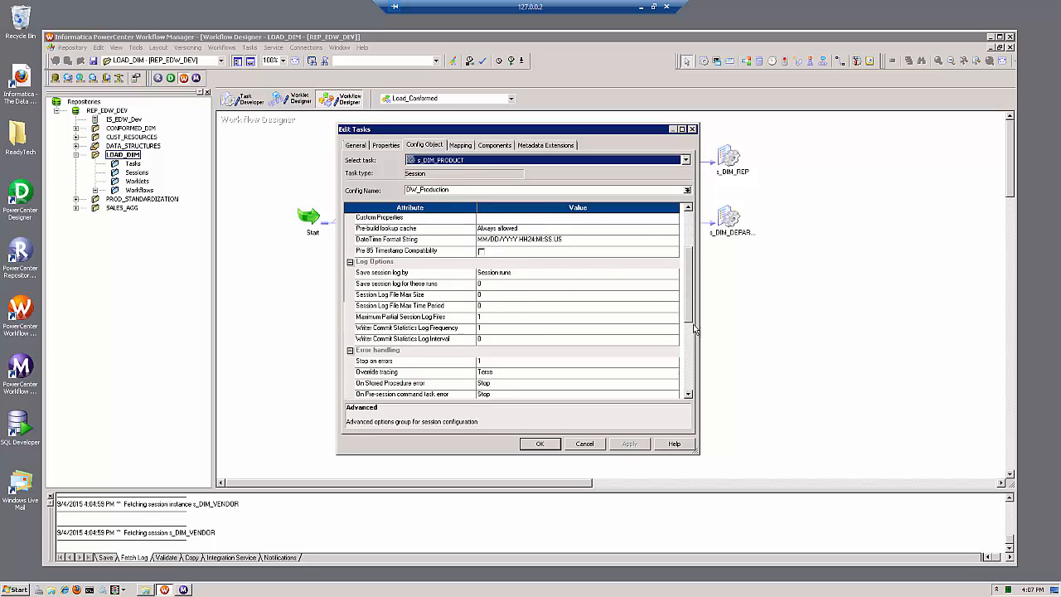
scroll("down", 3)
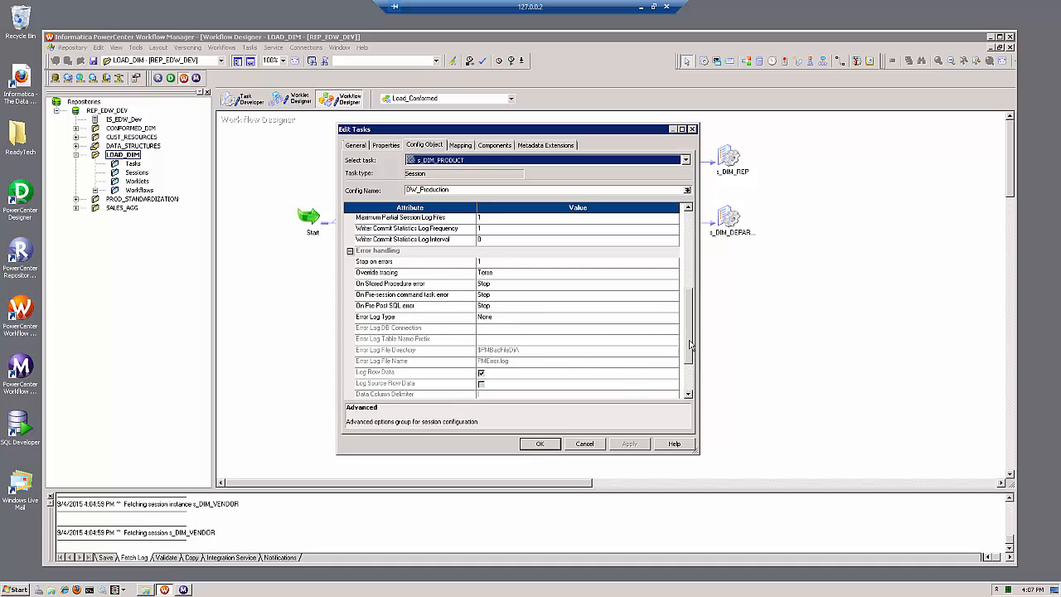
scroll("down", 3)
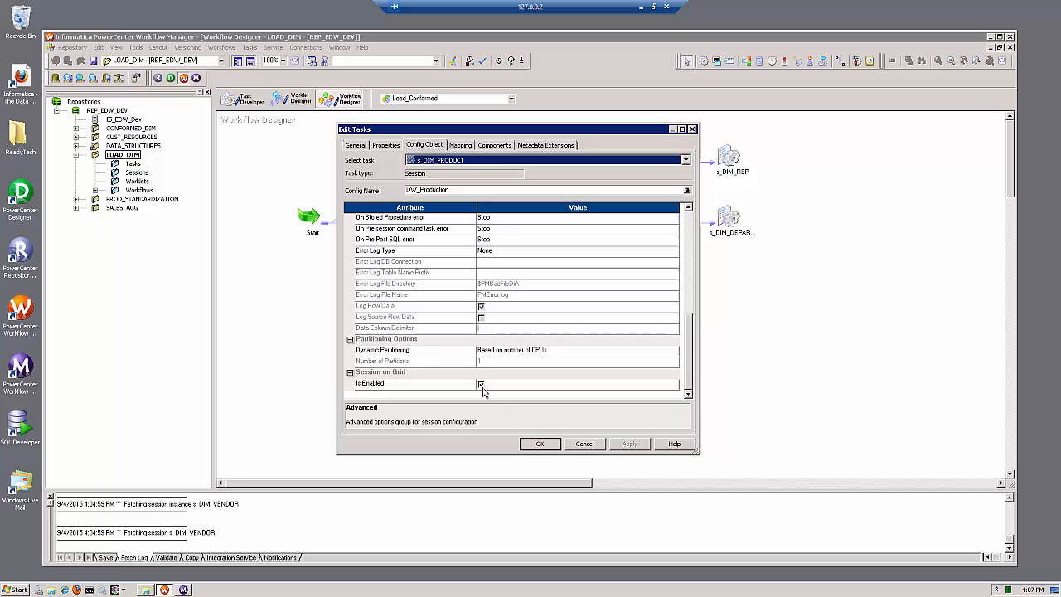
mouse_move(686, 359)
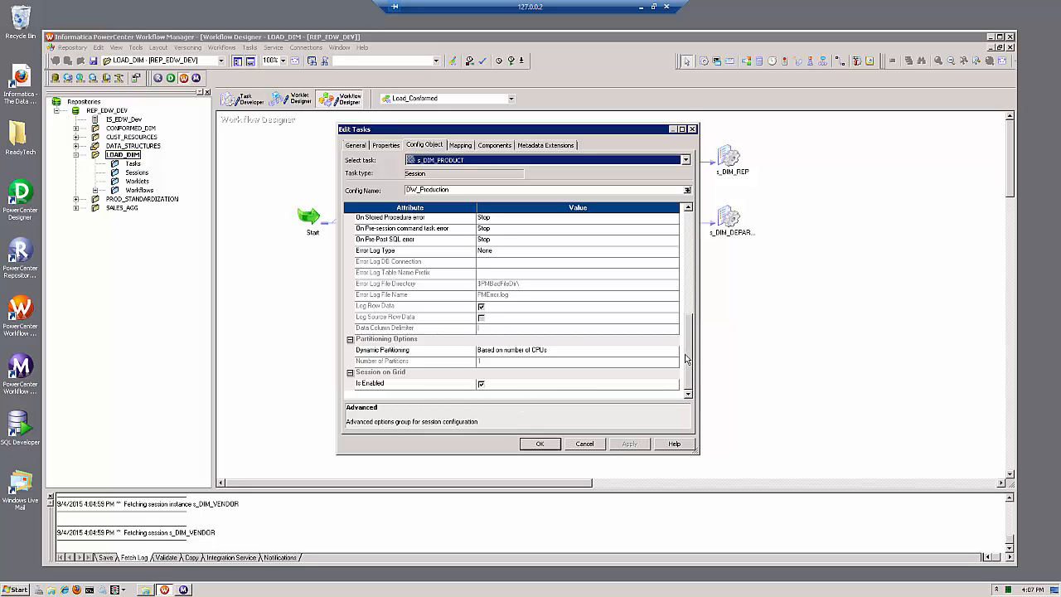
scroll("down", 3)
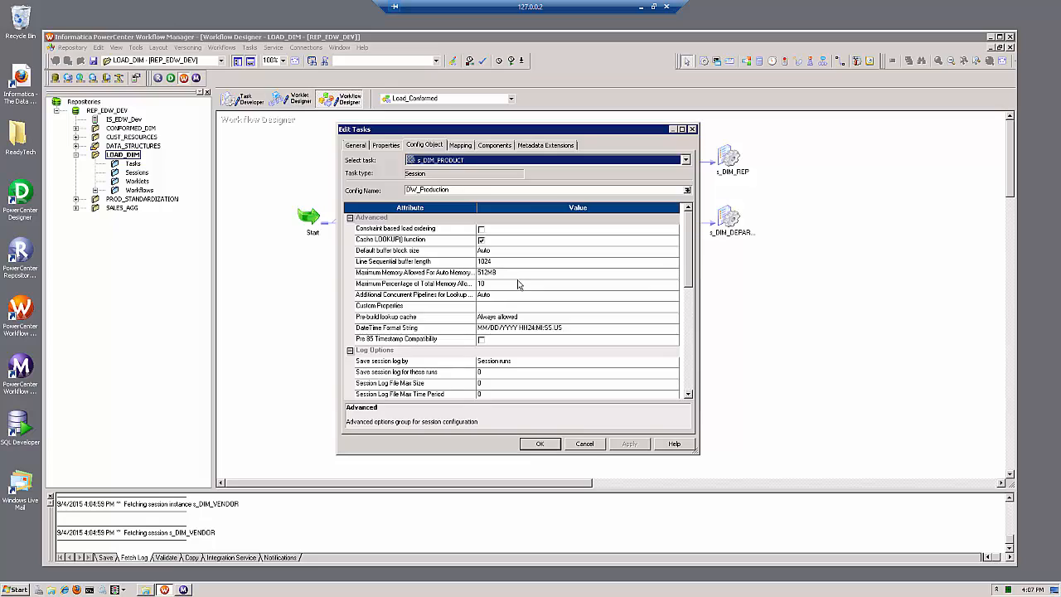
- Override s_DIM_PRODUCT's total memory percentage to 15, check the Save session log by choices, and close the editor
left_click(489, 283)
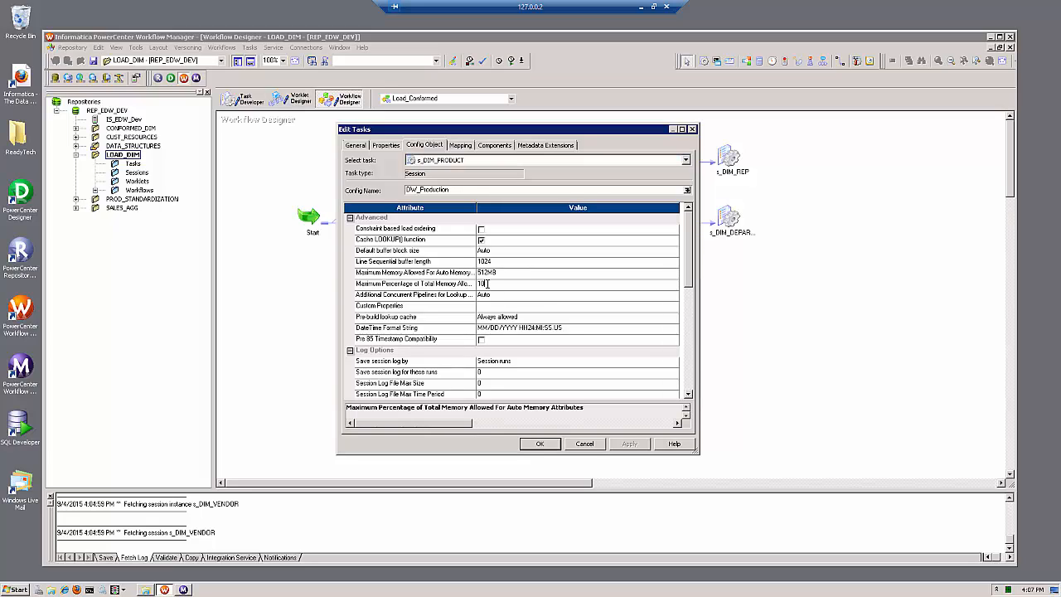
key("Backspace")
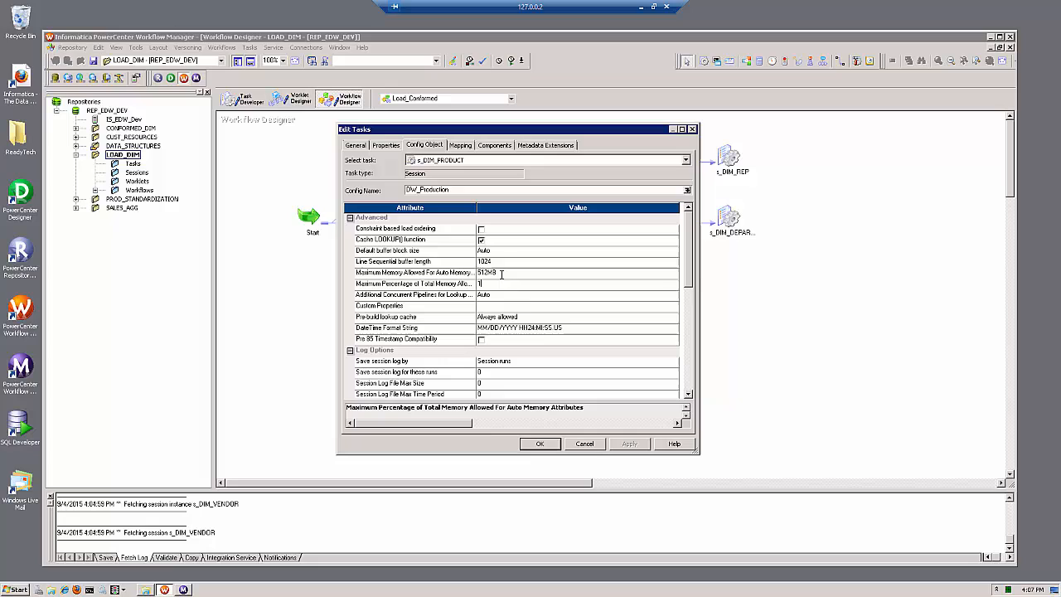
scroll("down", 3)
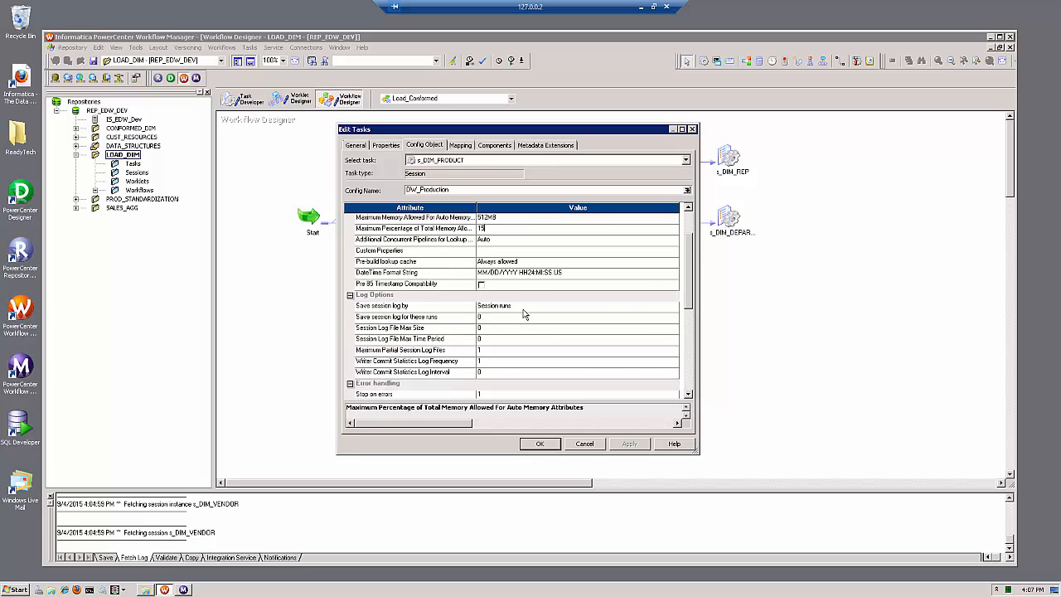
left_click(638, 306)
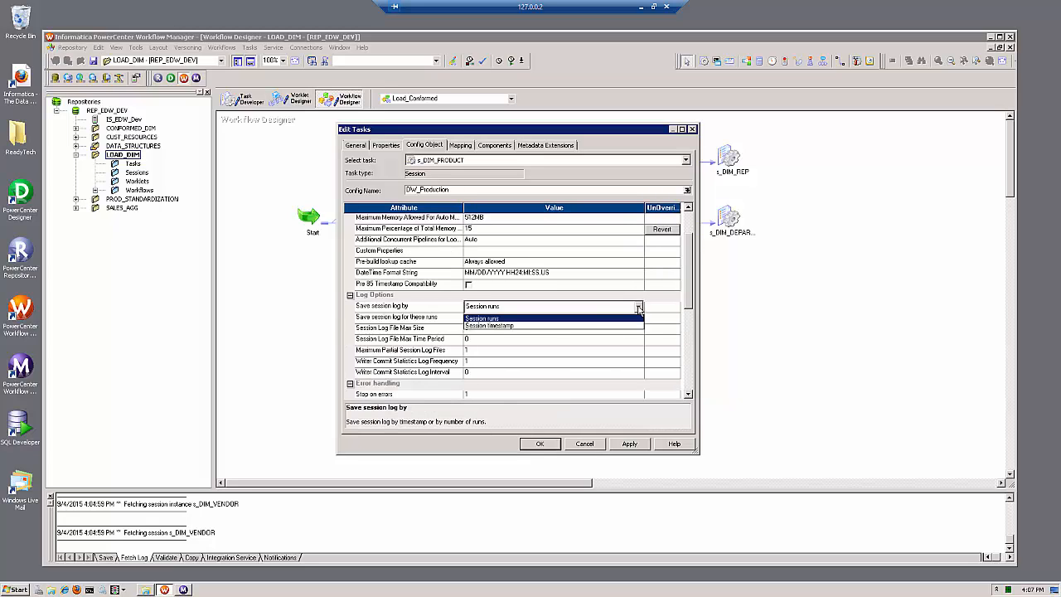
left_click(490, 326)
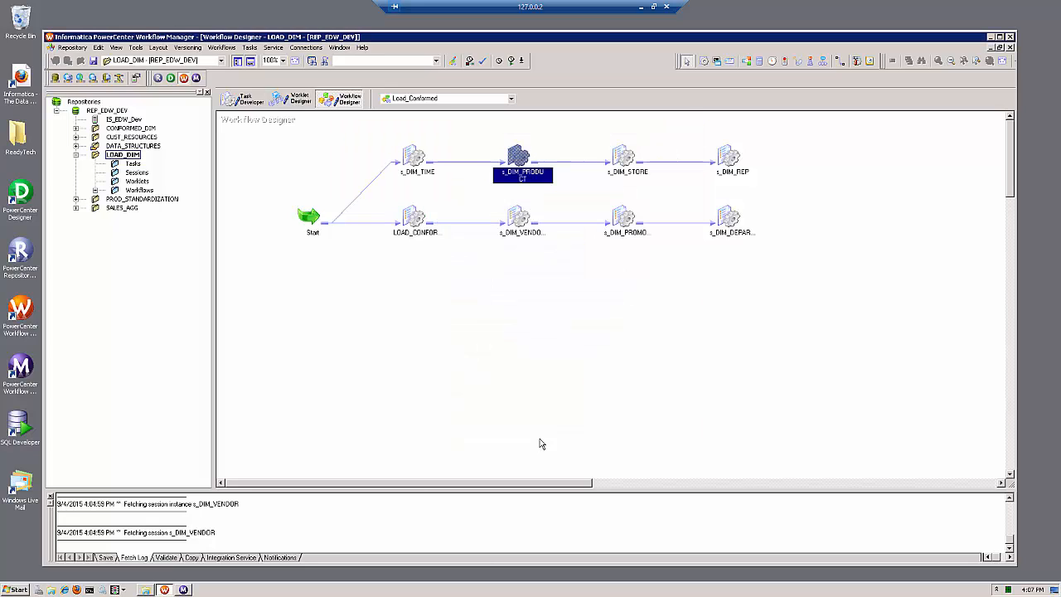
- Confirm s_DIM_PROMOTION's Config Object is DW_Production with memory percentage 10 and close its editor
double_click(626, 217)
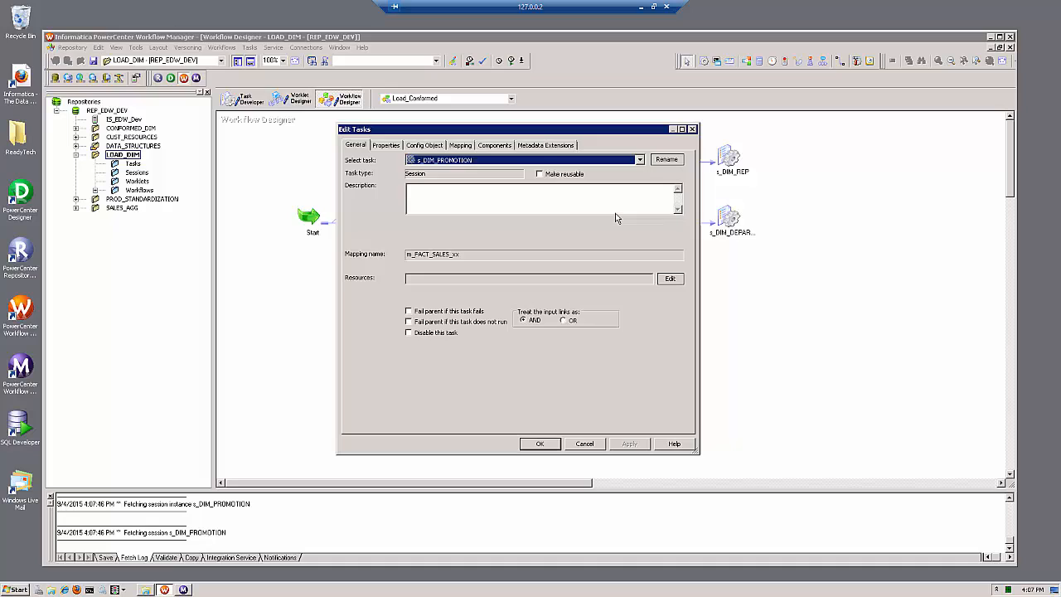
left_click(424, 145)
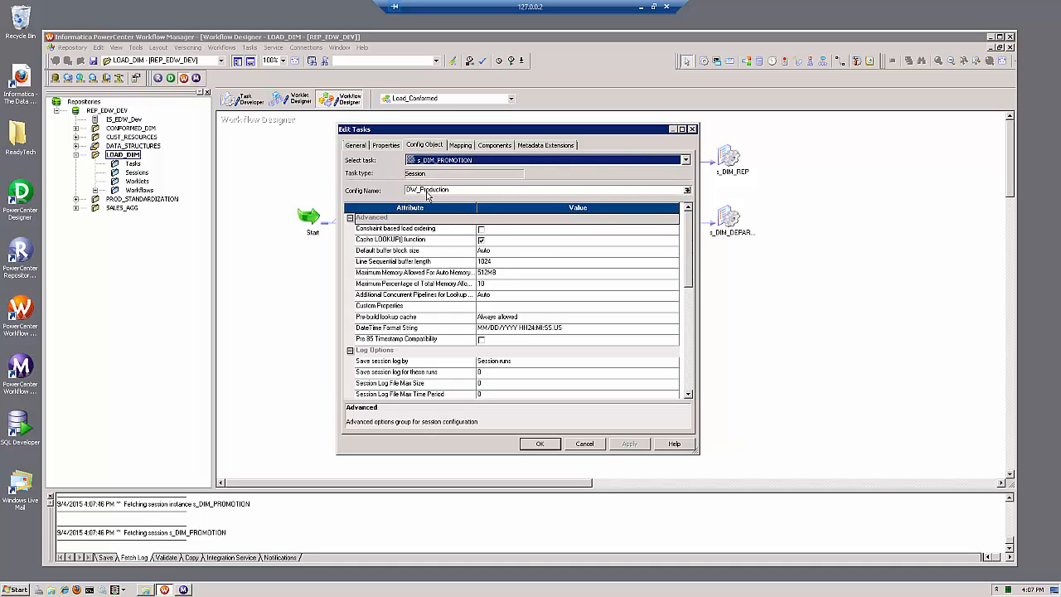
mouse_move(485, 319)
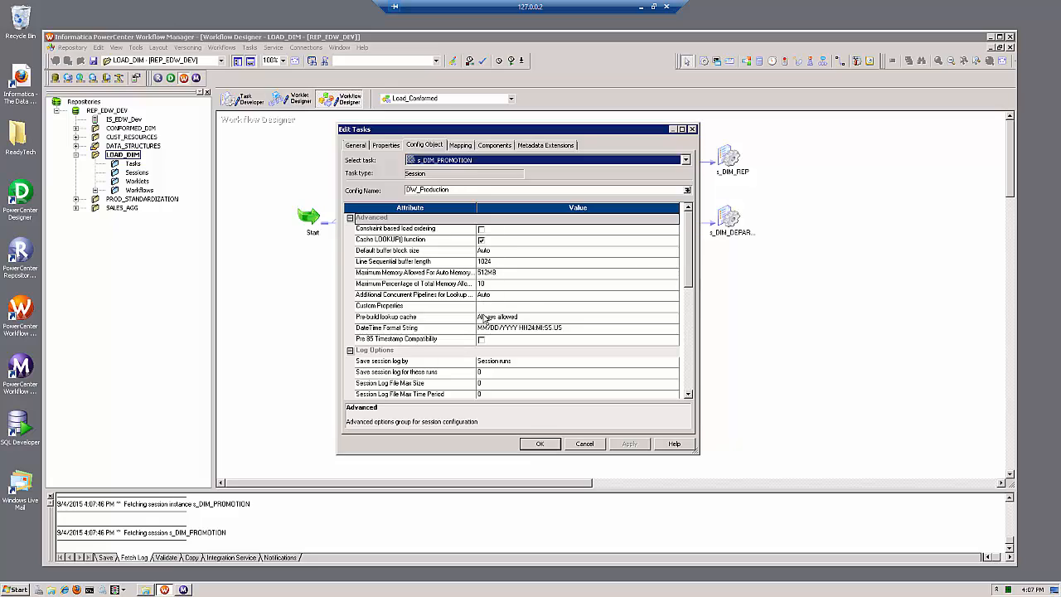
mouse_move(588, 307)
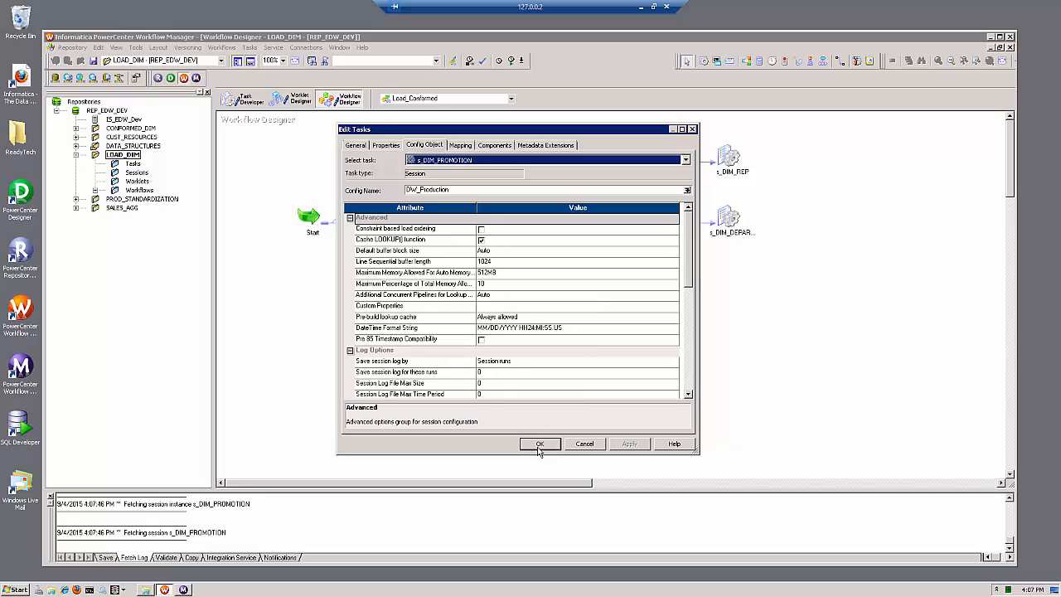
left_click(540, 443)
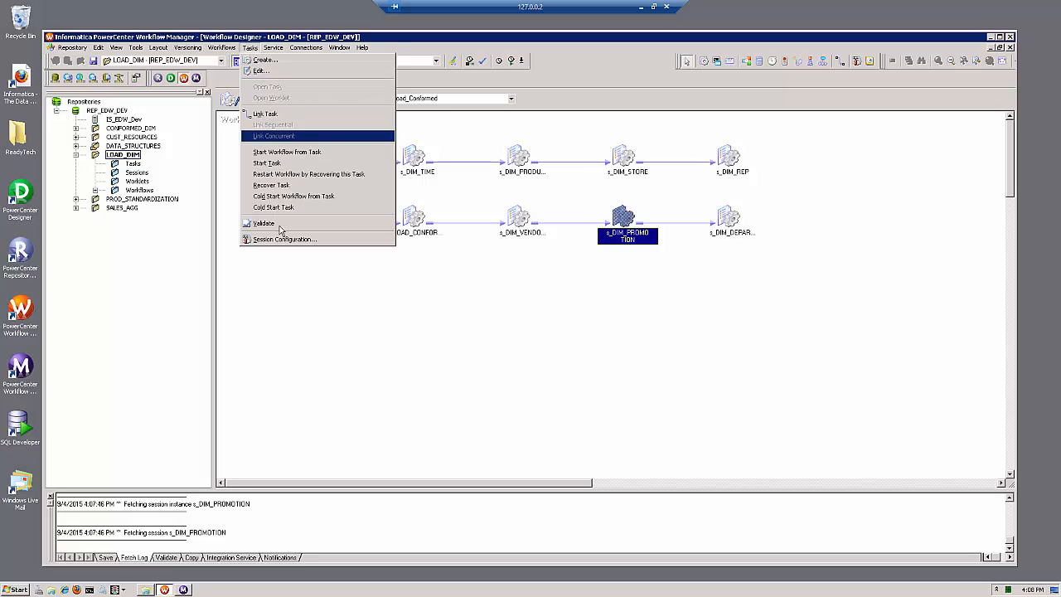
- Create a new session configuration named DW_Production_High_Volume and review its properties
left_click(284, 239)
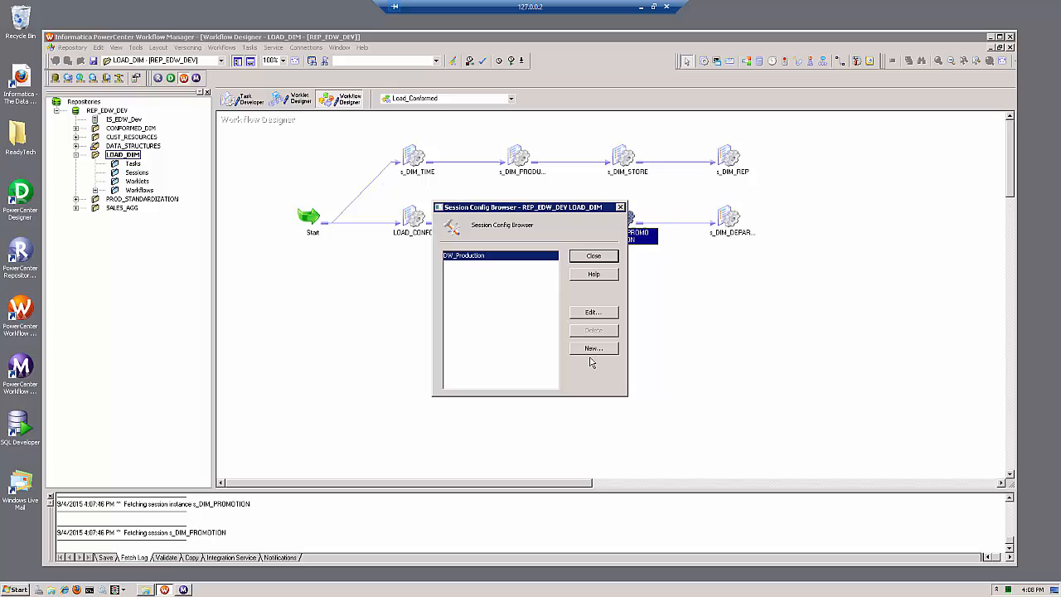
left_click(593, 348)
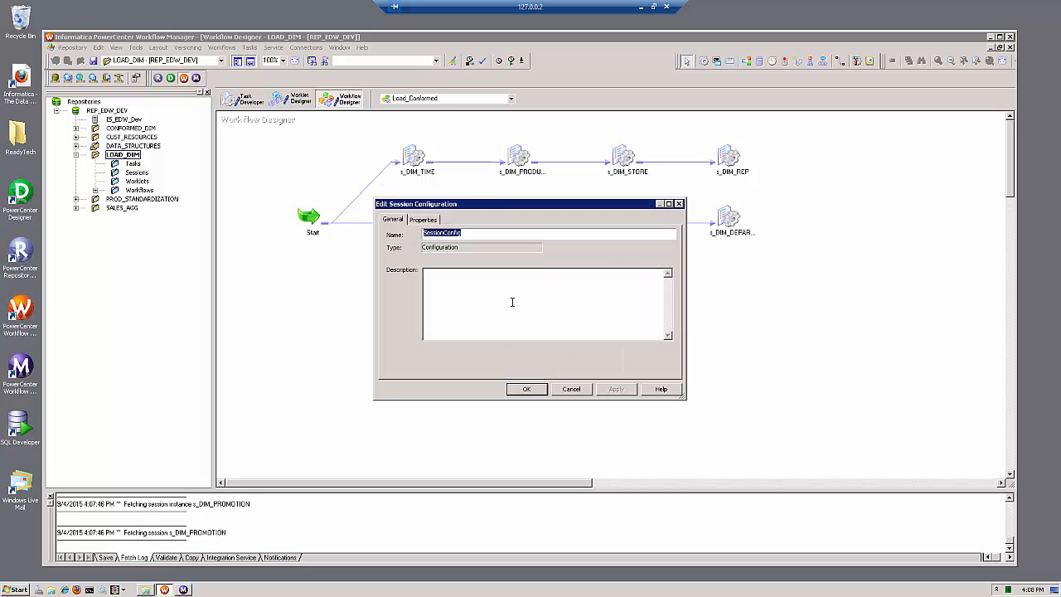
type("DW_Production_H")
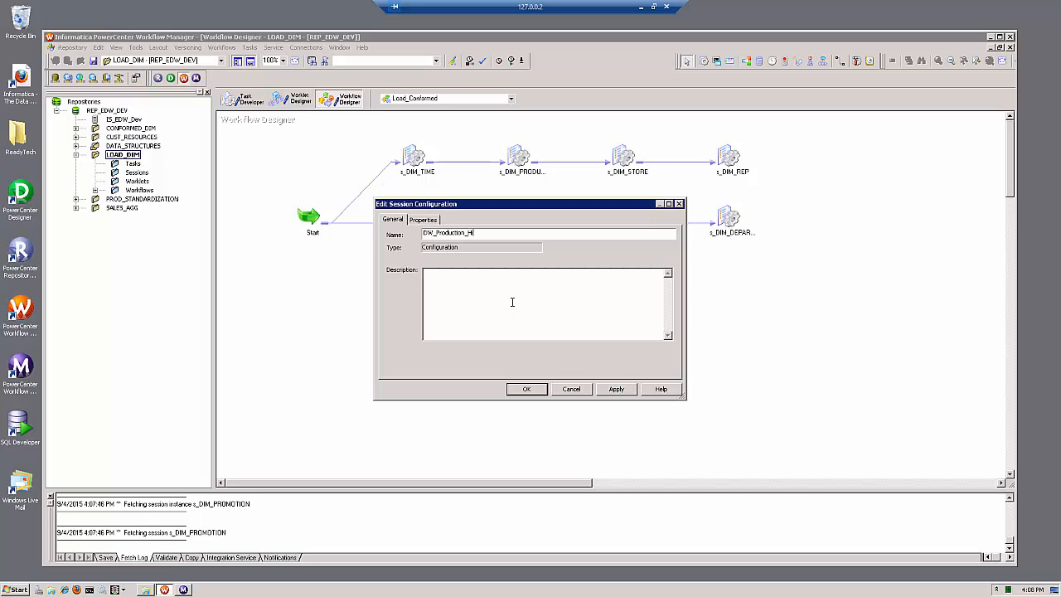
type("igh_")
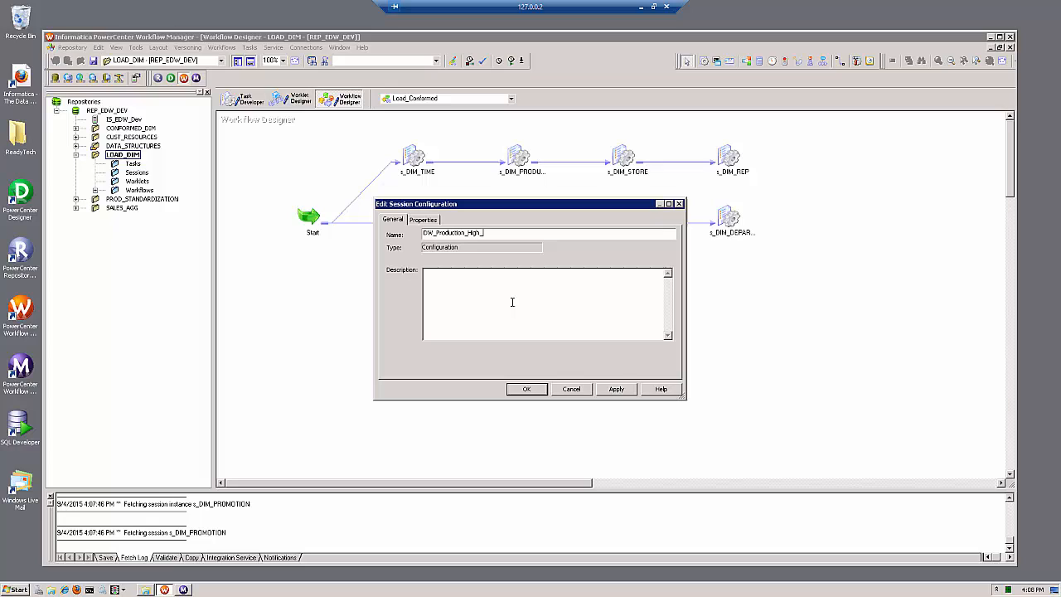
type("Volume")
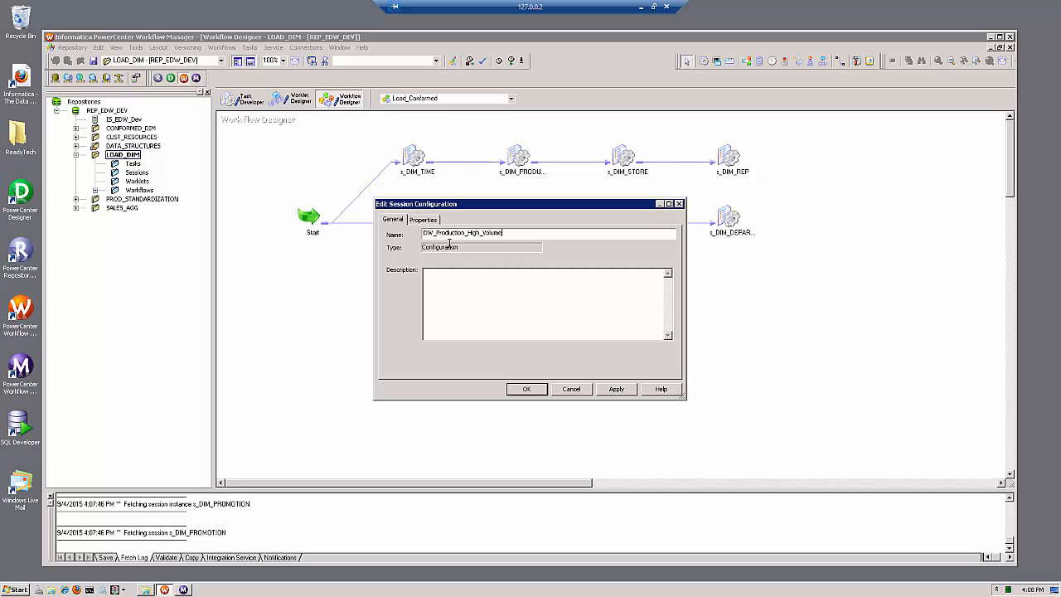
left_click(424, 219)
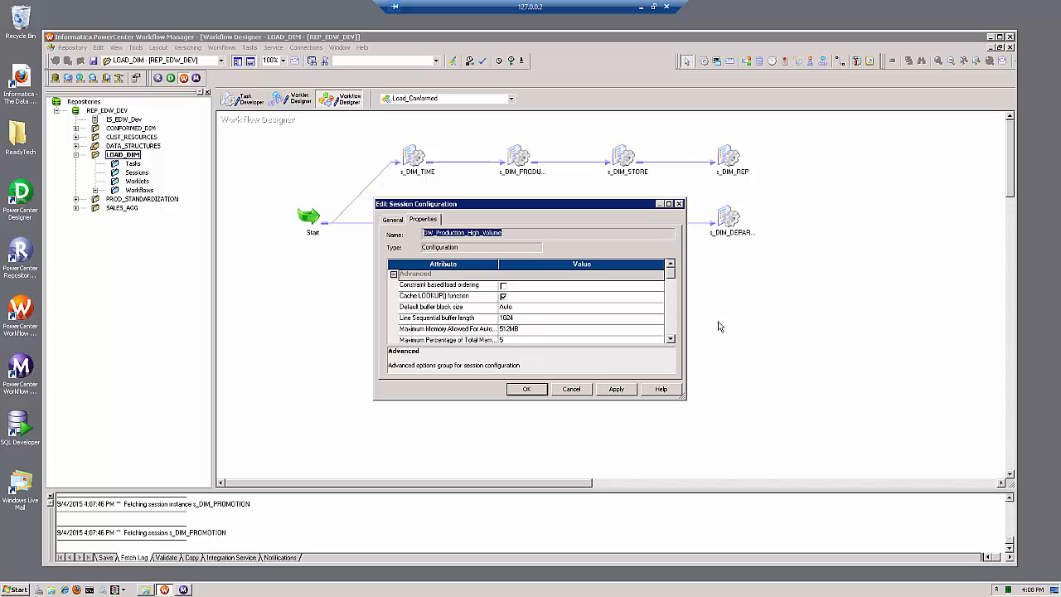
scroll("down", 3)
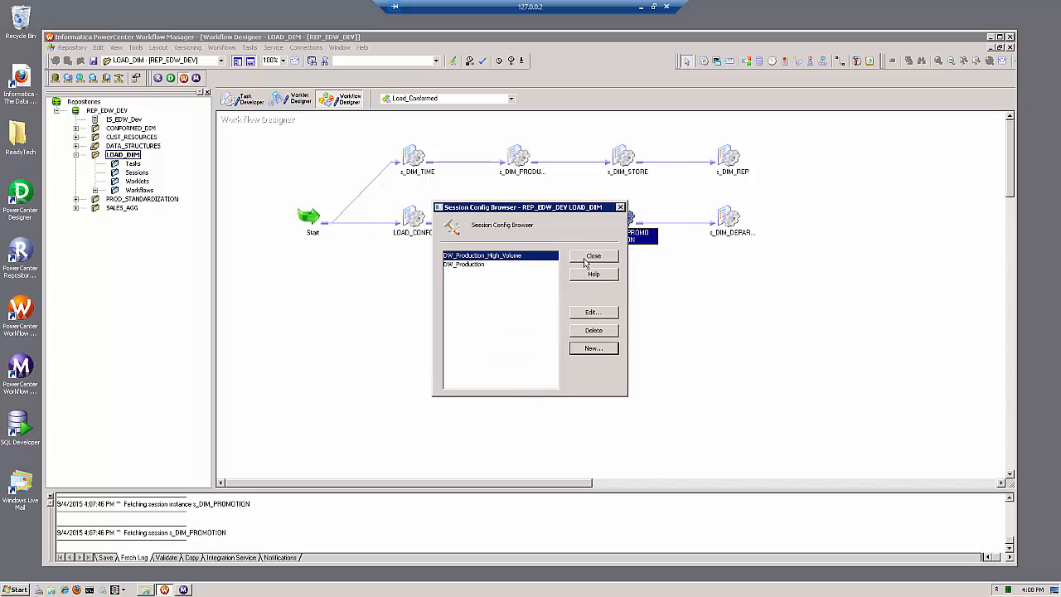
- Switch LOAD_CONFORMED_DIM's config object to DW_Production_High_Volume and verify its memory percentage of 30
left_click(594, 256)
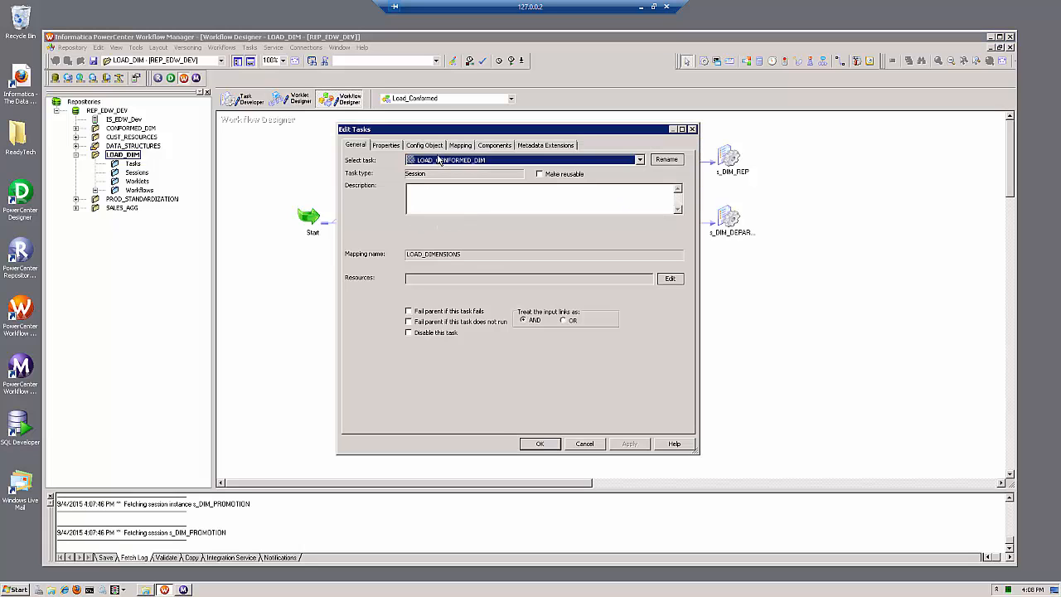
left_click(424, 145)
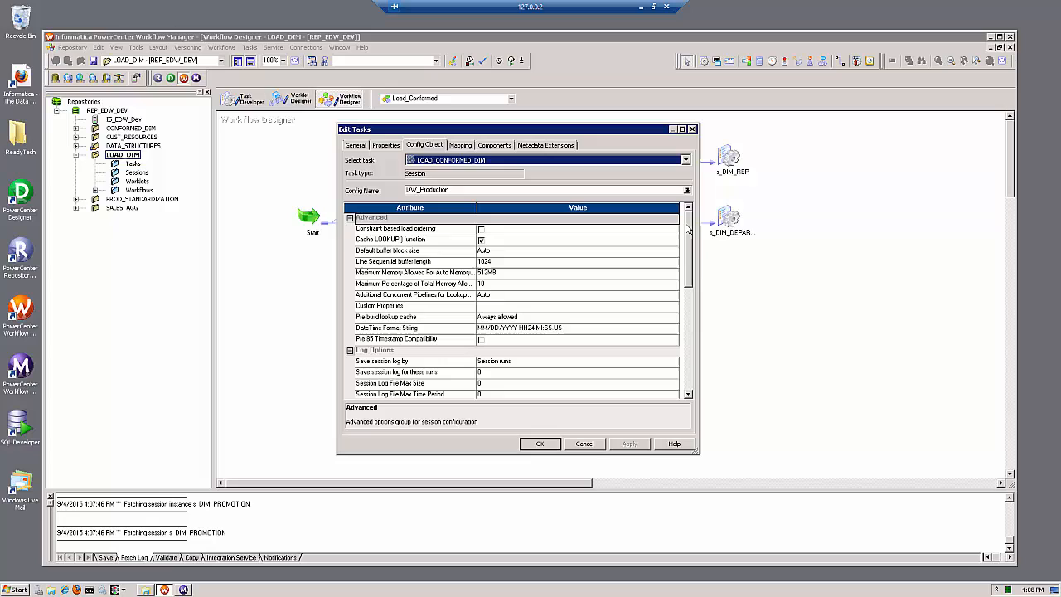
left_click(688, 190)
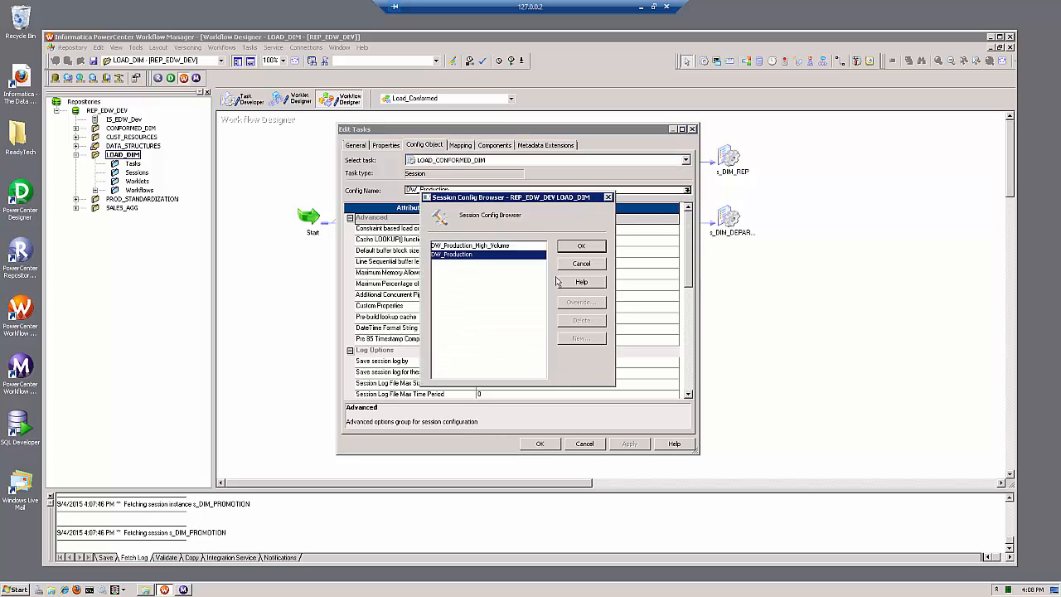
left_click(470, 246)
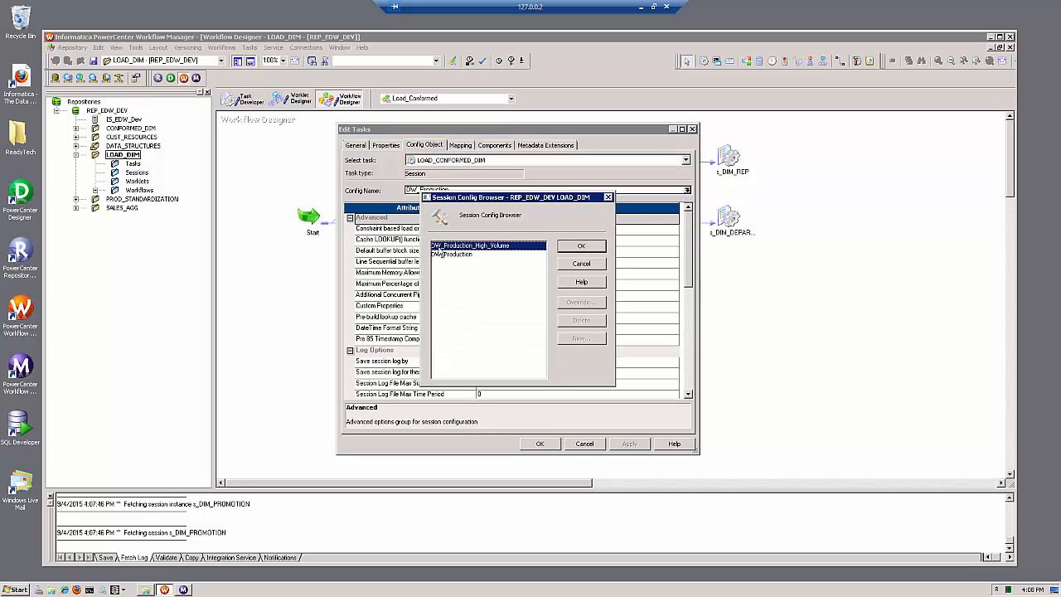
mouse_move(514, 261)
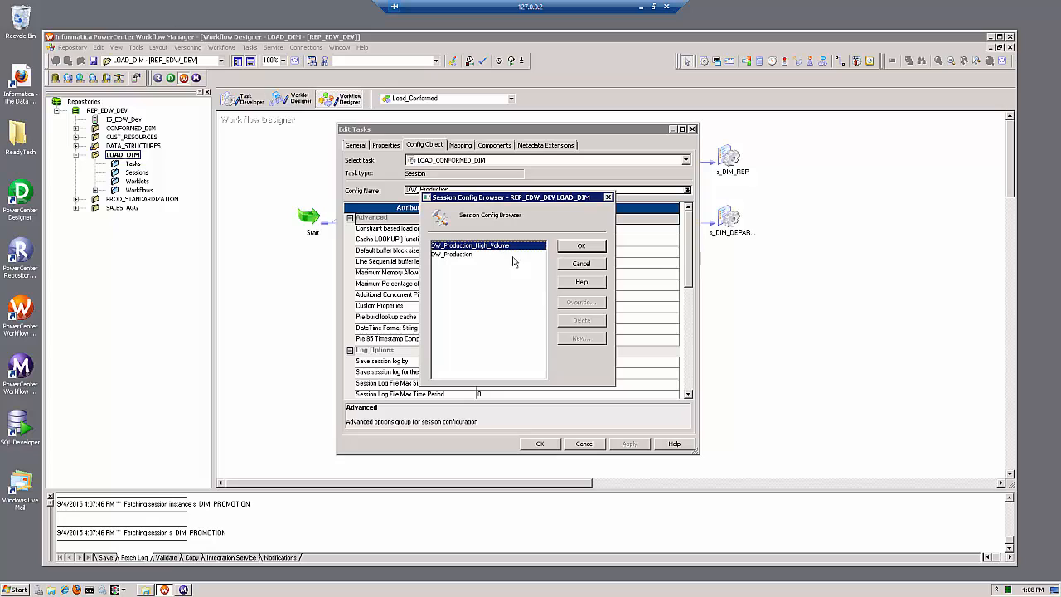
left_click(581, 245)
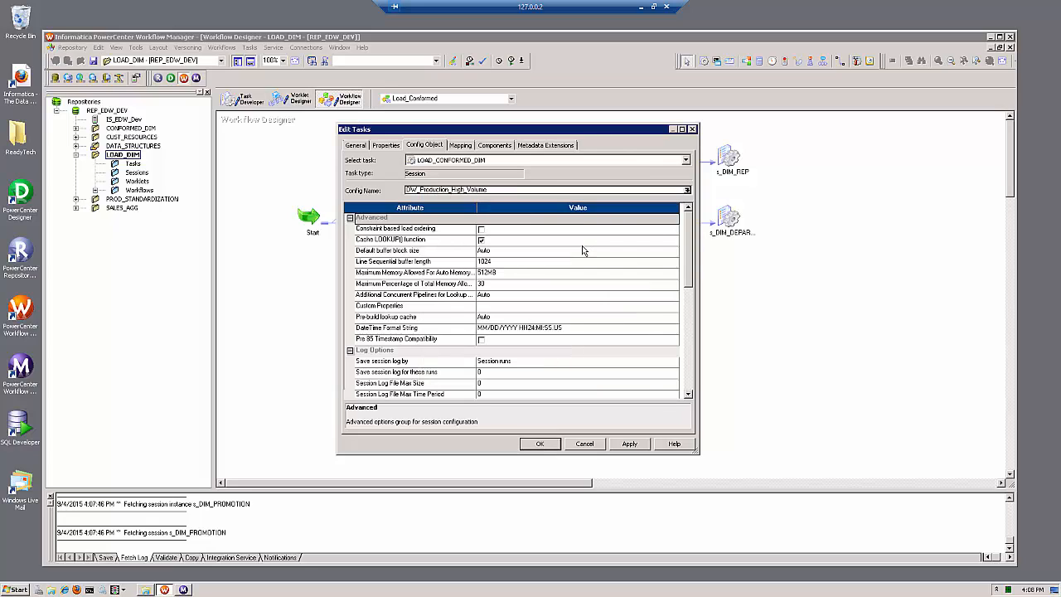
left_click(414, 284)
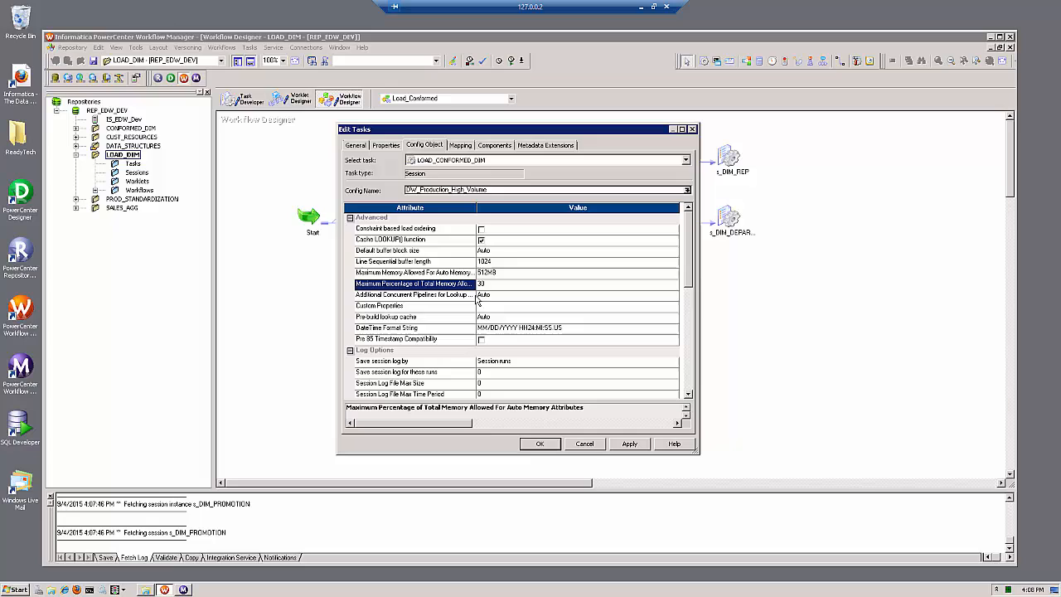
mouse_move(485, 297)
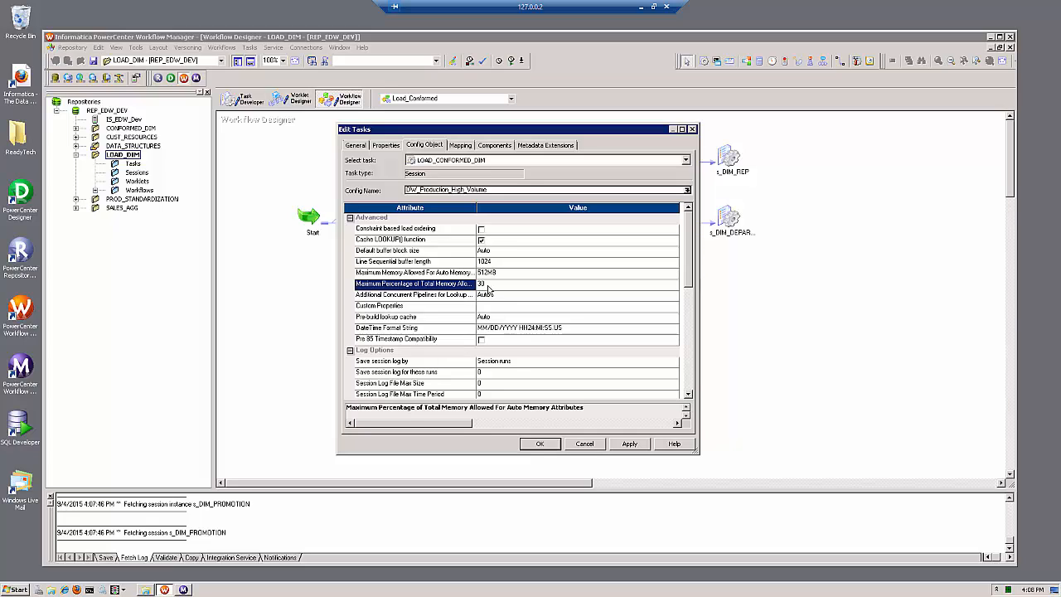